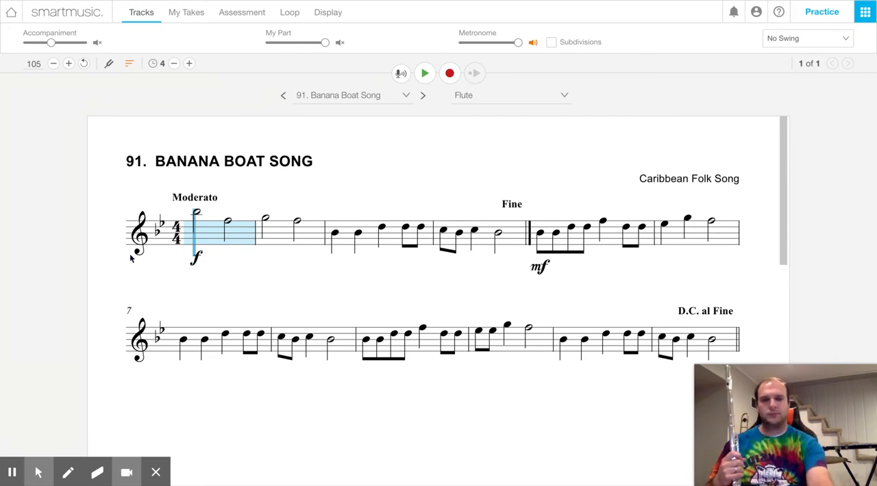
{"action": "mouse_move", "coordinate": [734, 323]}
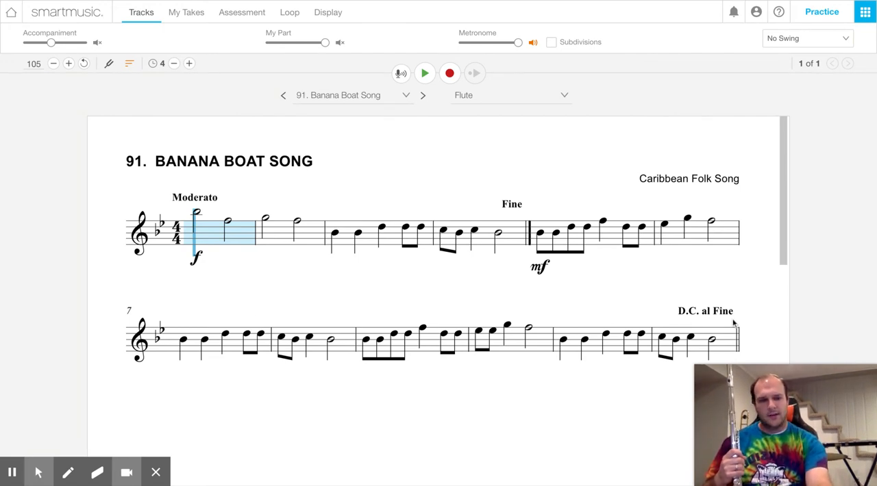
{"action": "mouse_move", "coordinate": [685, 318]}
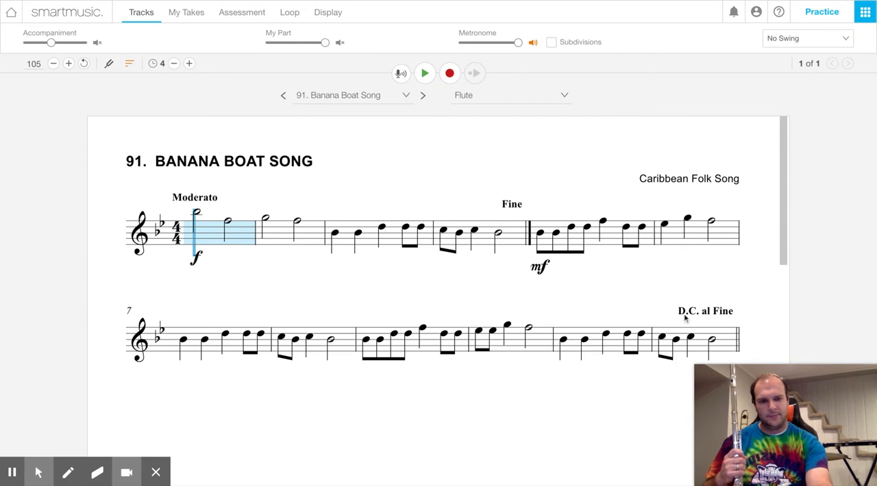
{"action": "mouse_move", "coordinate": [709, 326]}
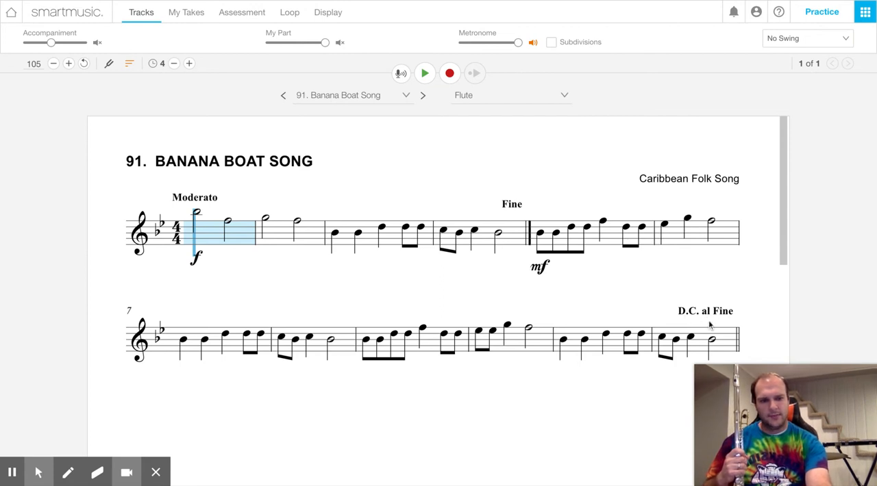
{"action": "mouse_move", "coordinate": [707, 320]}
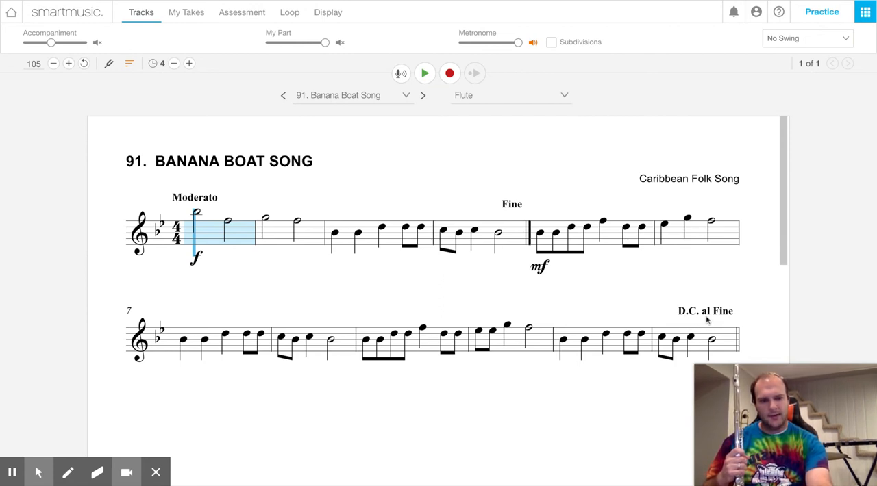
{"action": "mouse_move", "coordinate": [725, 322]}
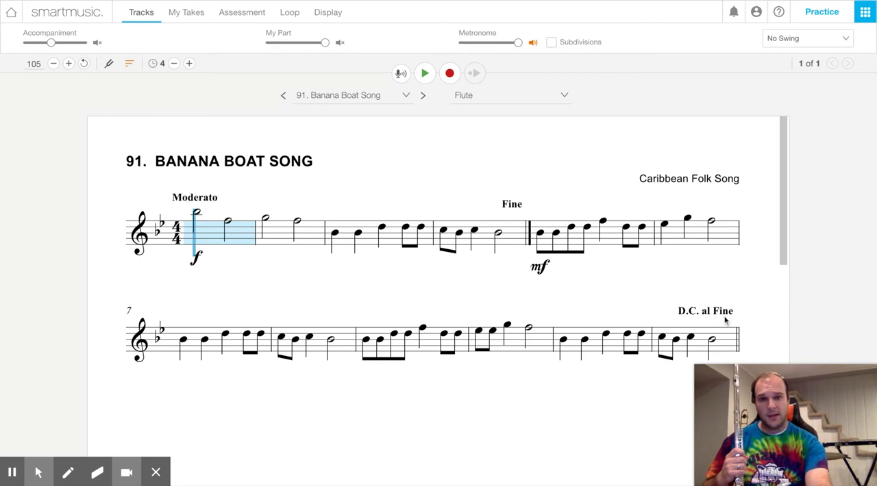
{"action": "mouse_move", "coordinate": [721, 320]}
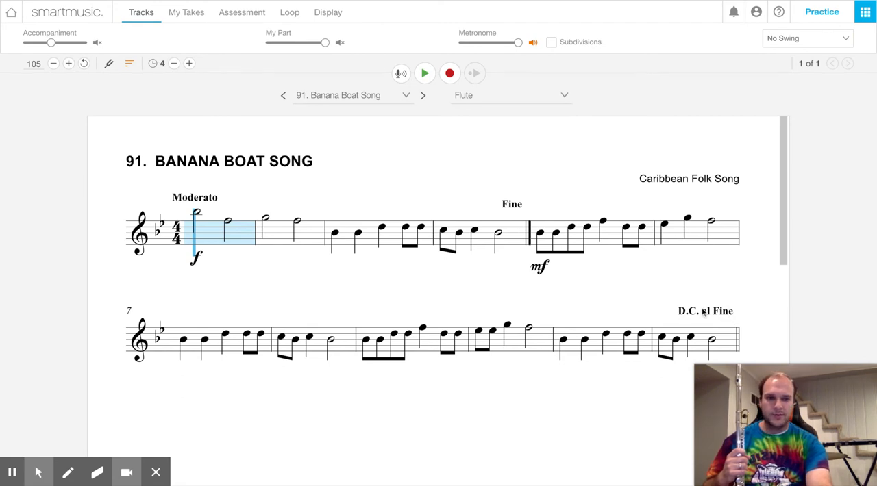
{"action": "mouse_move", "coordinate": [699, 327]}
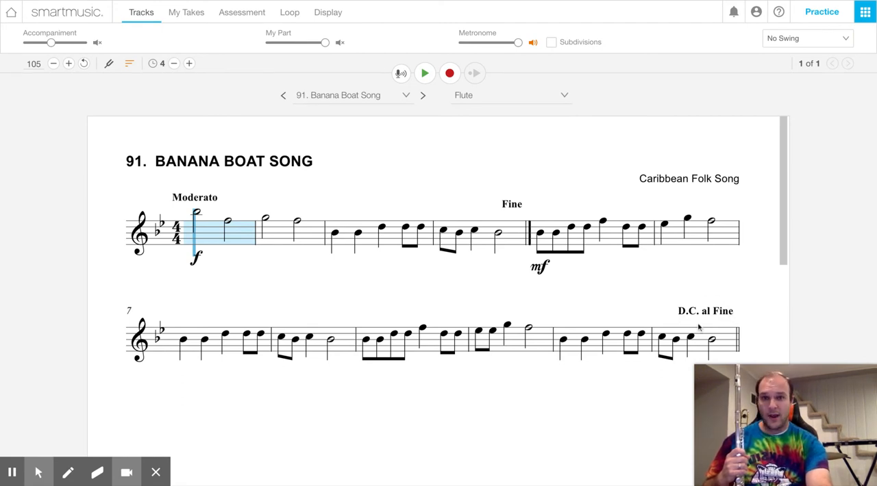
{"action": "mouse_move", "coordinate": [375, 253]}
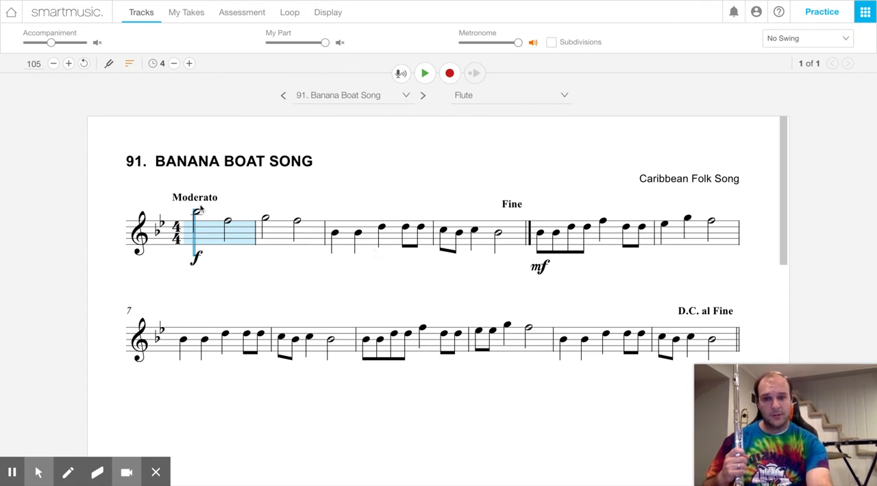
{"action": "mouse_move", "coordinate": [194, 266]}
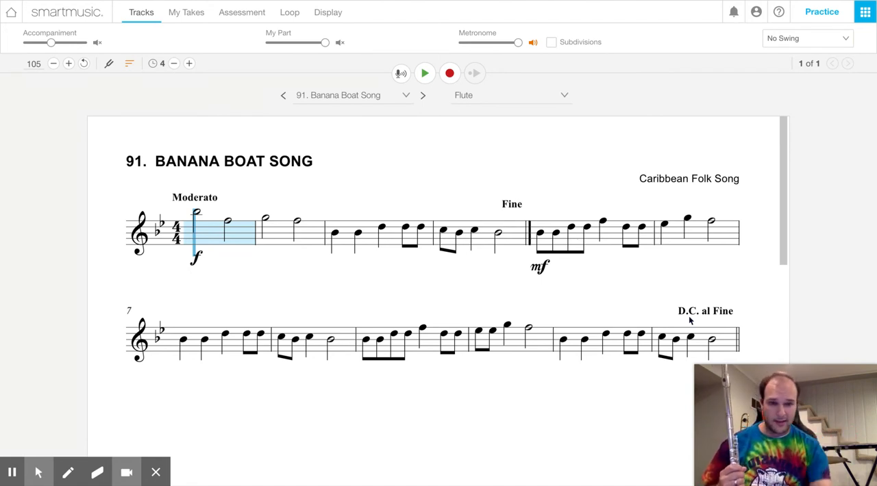
Step: Select the final measure, then return the practice range to measure 1 with numbered markers shown
{"action": "left_click", "coordinate": [692, 342]}
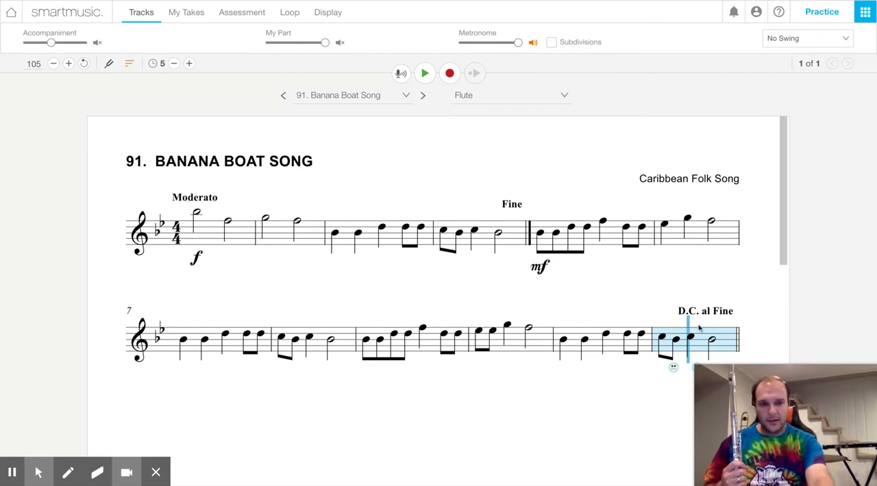
{"action": "mouse_move", "coordinate": [699, 318]}
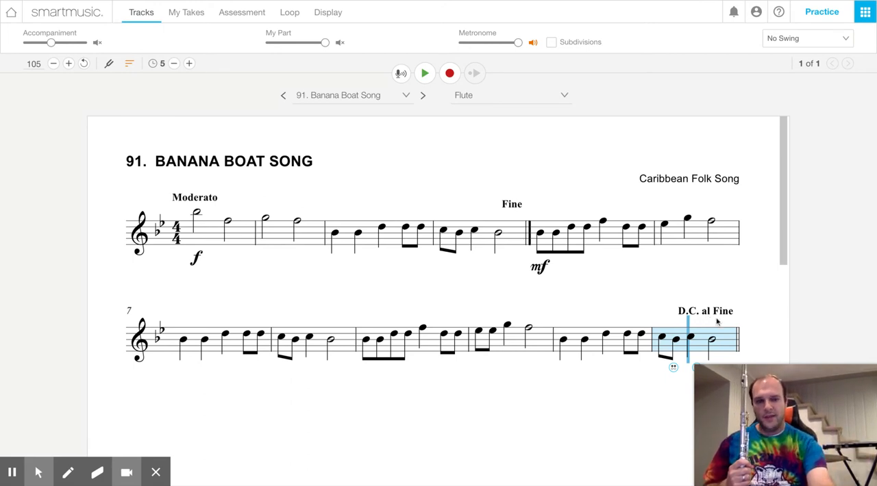
{"action": "mouse_move", "coordinate": [725, 321]}
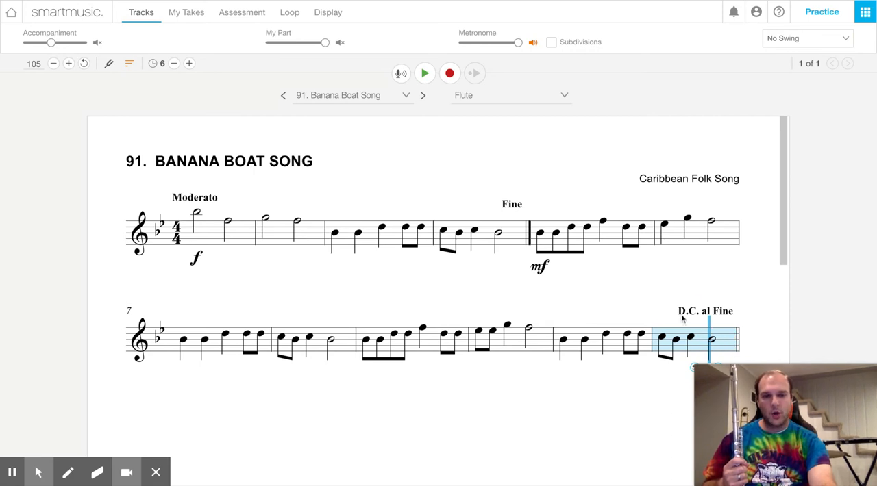
{"action": "left_click", "coordinate": [174, 63]}
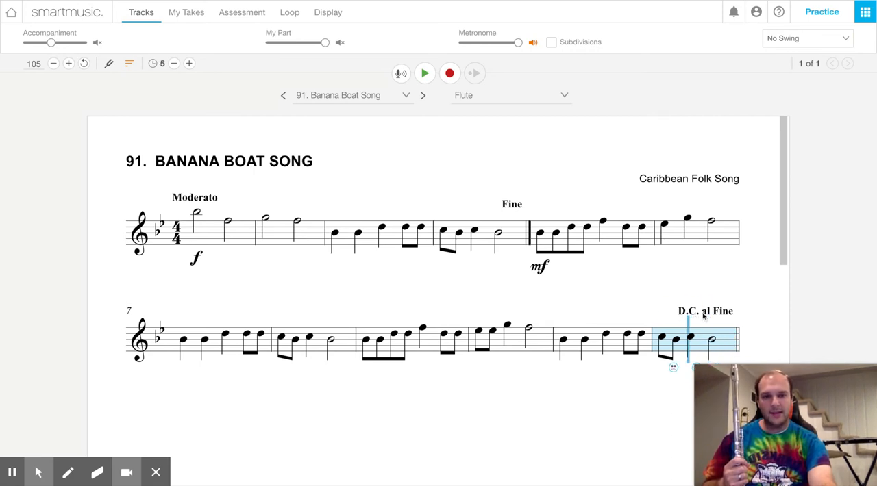
{"action": "left_click", "coordinate": [718, 311]}
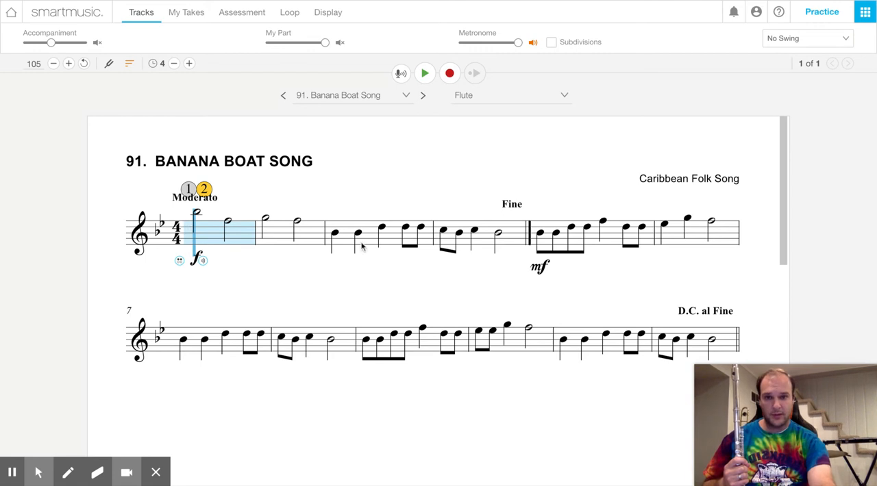
{"action": "mouse_move", "coordinate": [512, 213]}
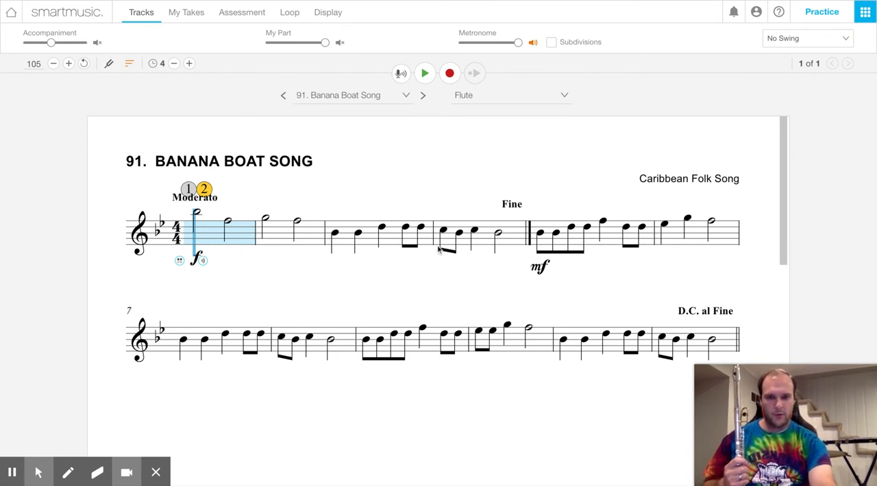
{"action": "left_click", "coordinate": [710, 233]}
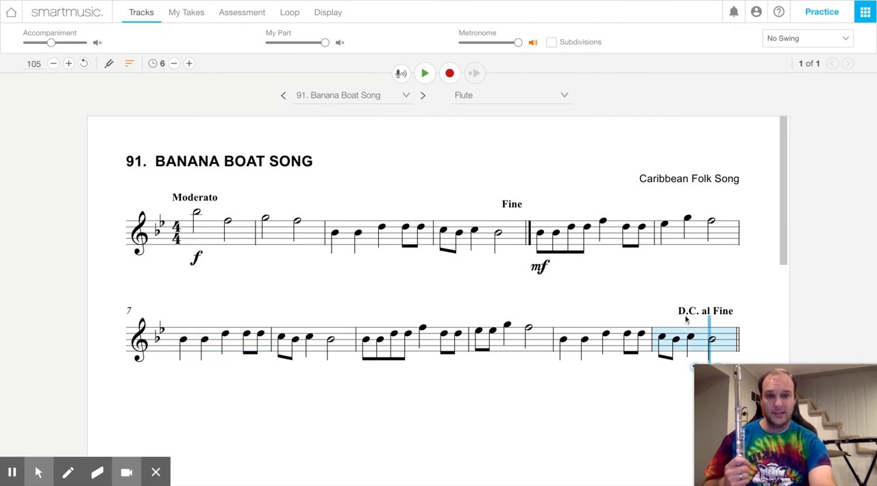
{"action": "mouse_move", "coordinate": [712, 340]}
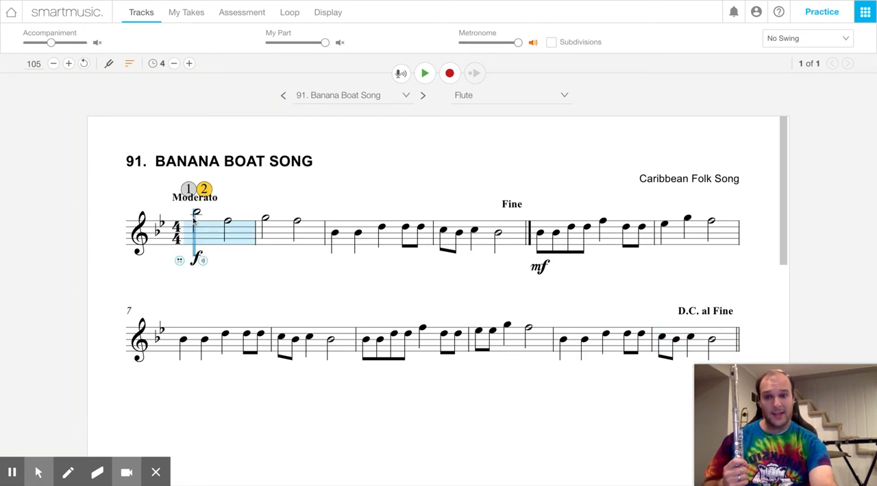
Step: Select the measure ending at Fine as the practice range
{"action": "left_click", "coordinate": [299, 226]}
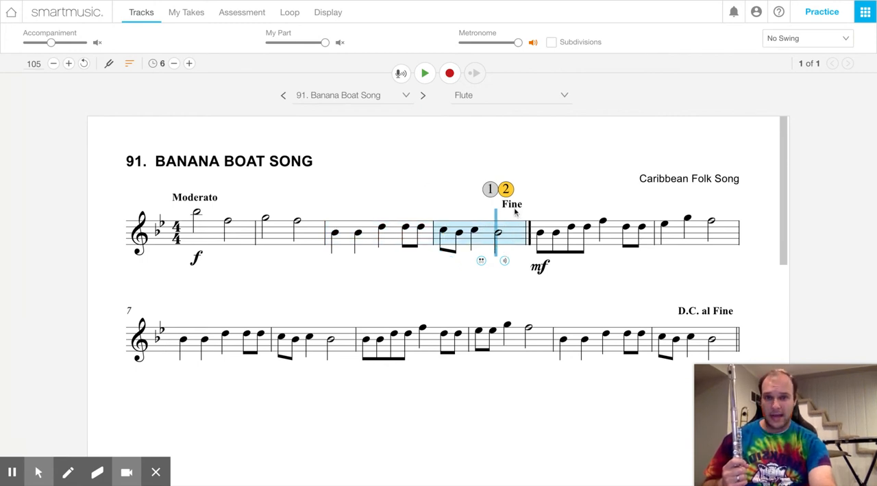
{"action": "mouse_move", "coordinate": [300, 198]}
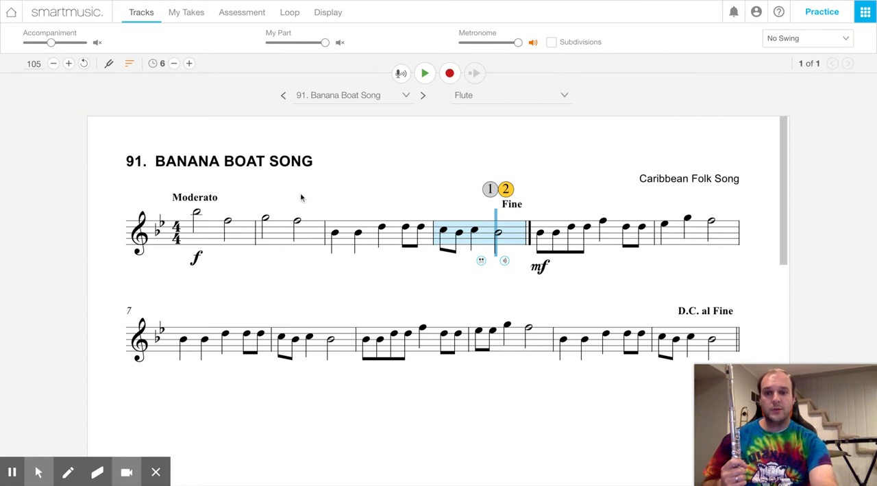
{"action": "mouse_move", "coordinate": [189, 233]}
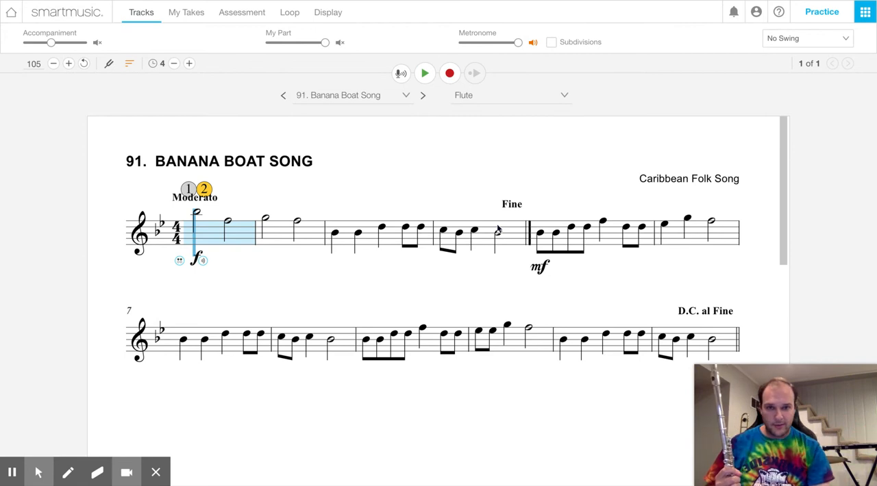
{"action": "mouse_move", "coordinate": [179, 213]}
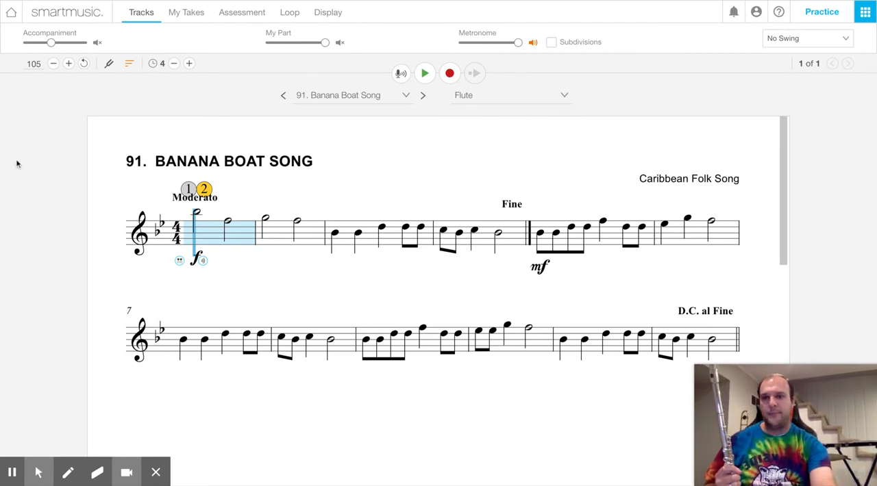
{"action": "mouse_move", "coordinate": [33, 63]}
{"action": "type", "text": "75"}
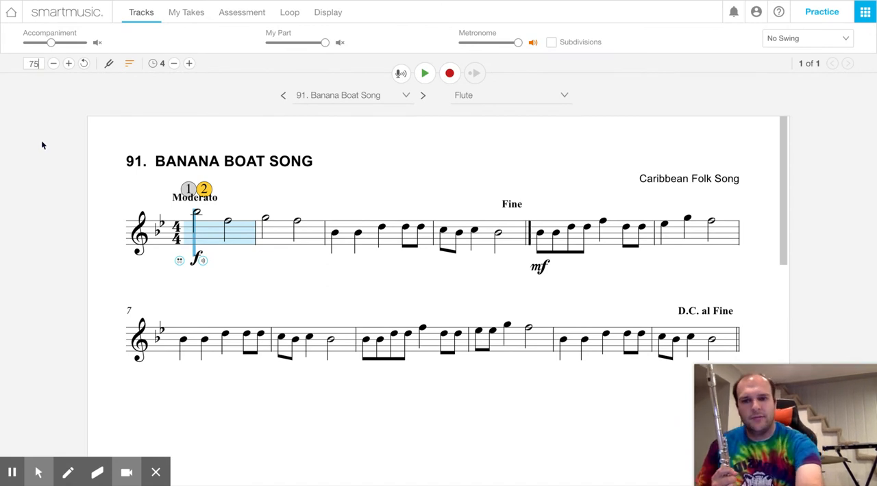
{"action": "left_click", "coordinate": [425, 74]}
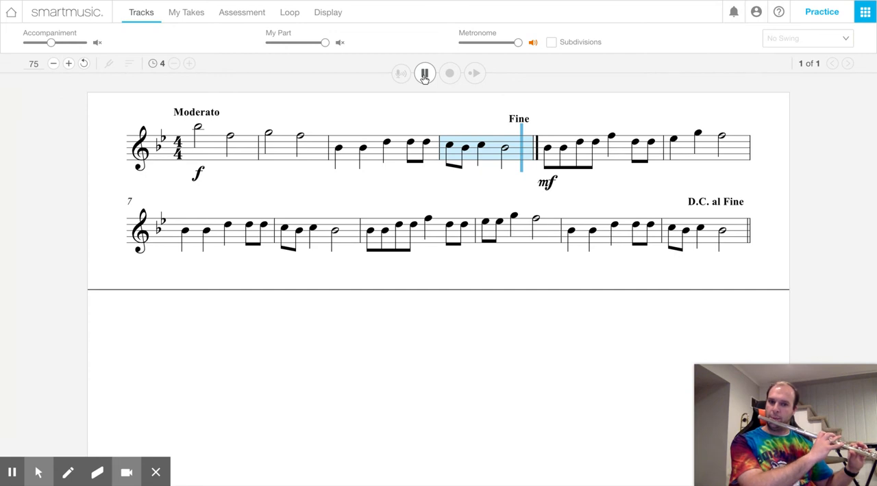
{"action": "left_click", "coordinate": [425, 74]}
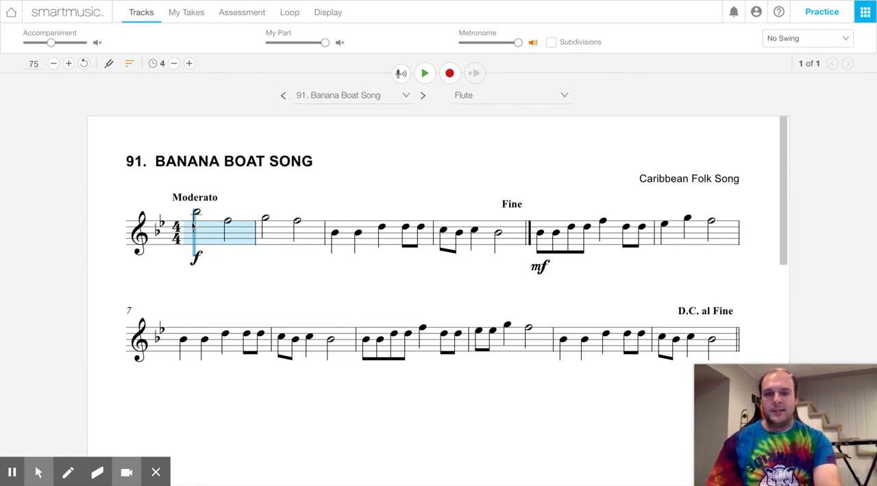
{"action": "mouse_move", "coordinate": [288, 140]}
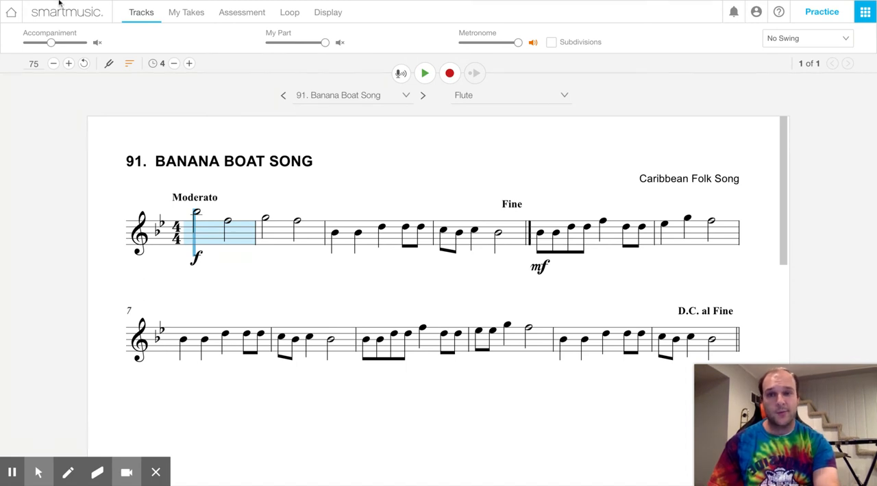
{"action": "left_click", "coordinate": [425, 74]}
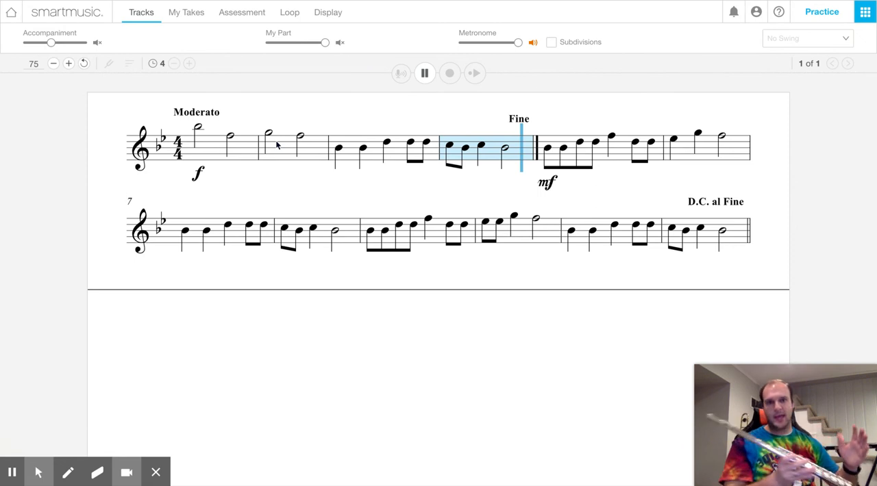
{"action": "left_click", "coordinate": [425, 74]}
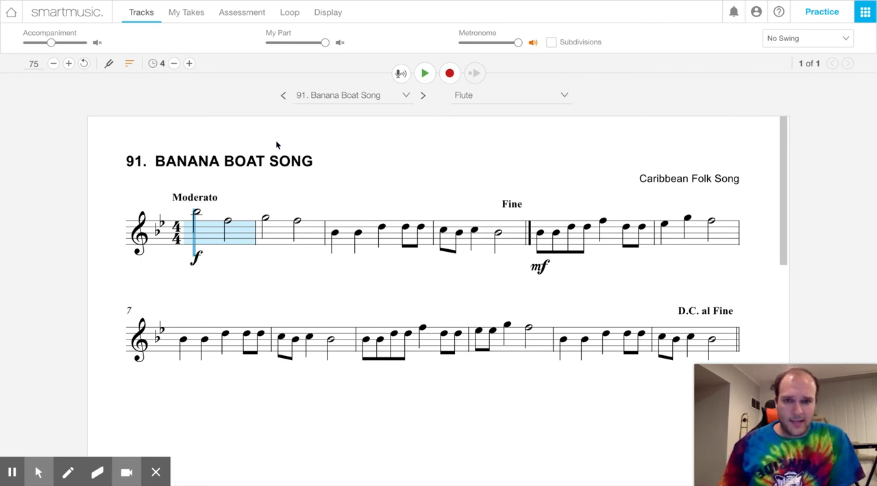
{"action": "mouse_move", "coordinate": [447, 211]}
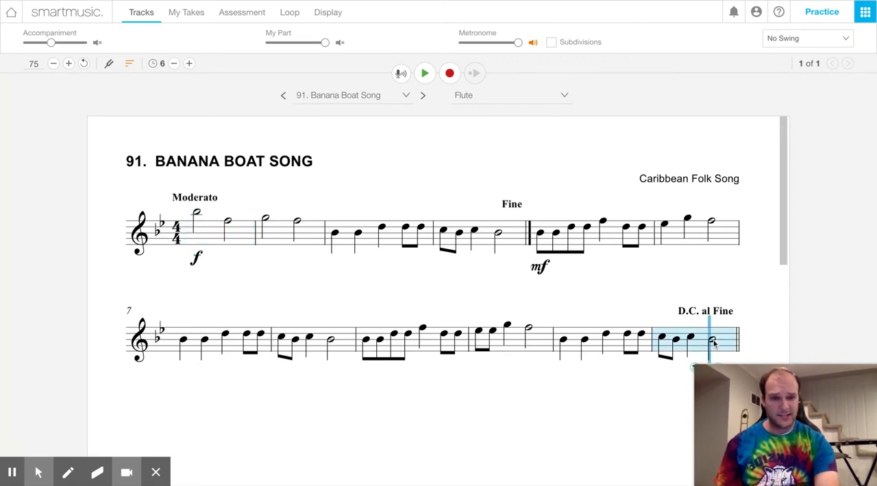
{"action": "mouse_move", "coordinate": [688, 324]}
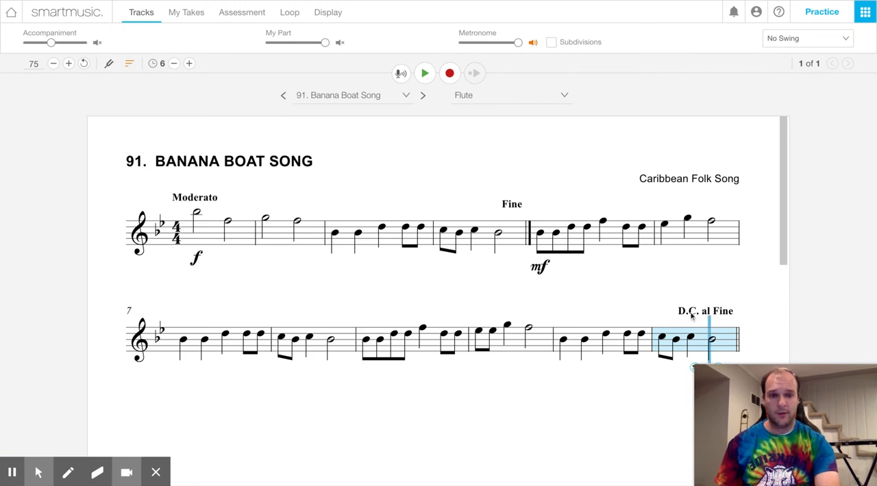
Step: Move the practice region back to begin at the first measure
{"action": "left_click", "coordinate": [173, 63]}
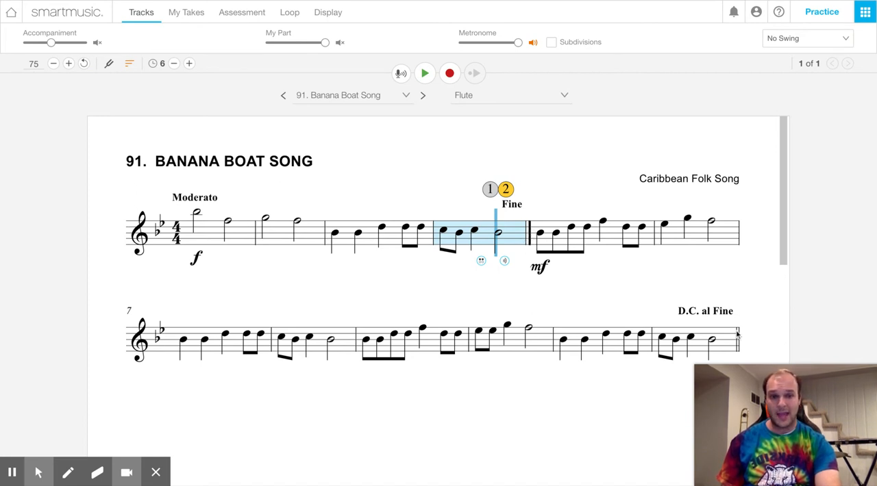
{"action": "mouse_move", "coordinate": [543, 285]}
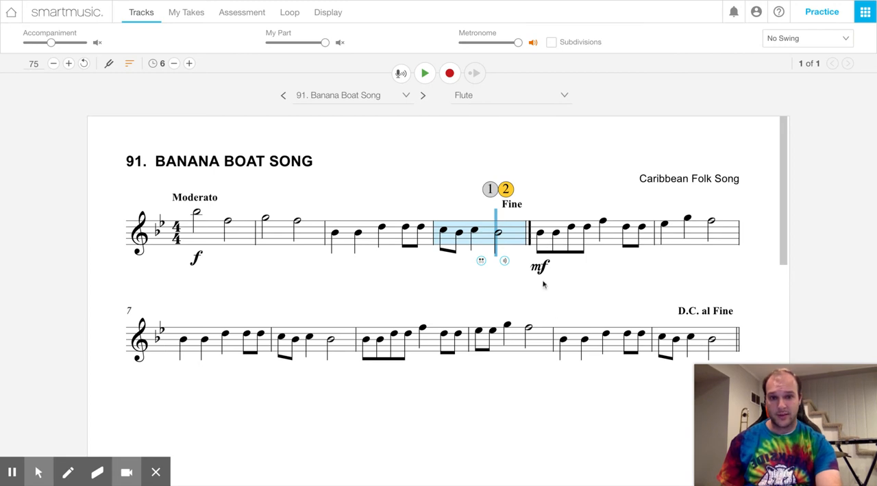
{"action": "mouse_move", "coordinate": [123, 245]}
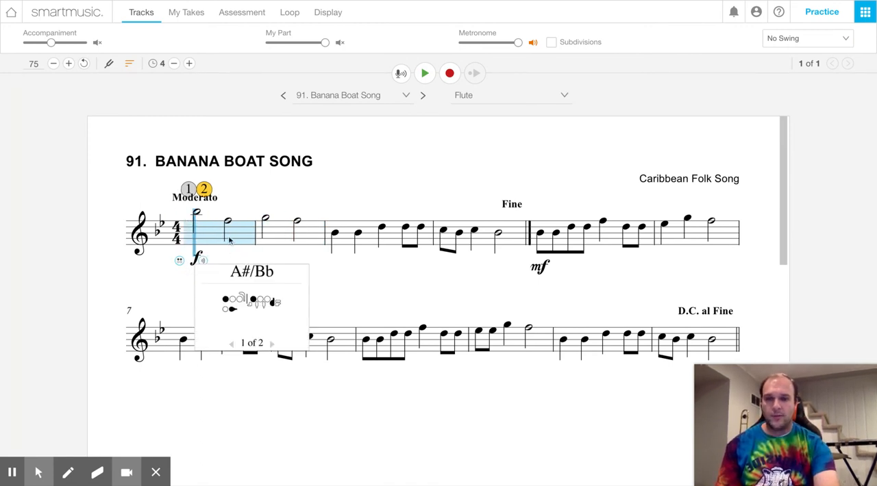
Step: Loop measures 1–2, play them with accompaniment, and stop playback
{"action": "left_click", "coordinate": [227, 226]}
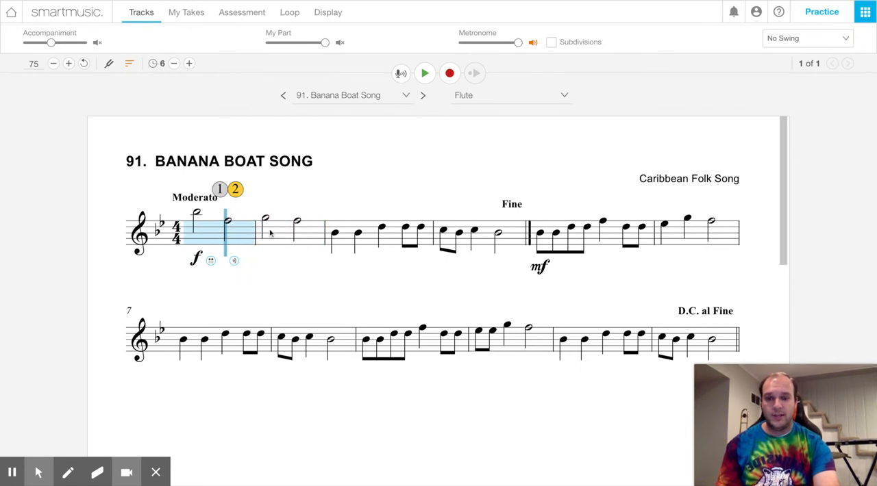
{"action": "left_click", "coordinate": [297, 221]}
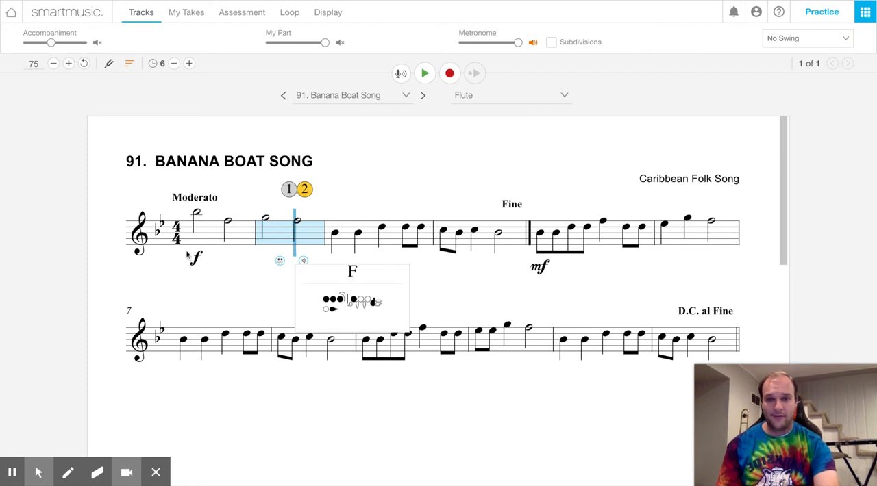
{"action": "left_click", "coordinate": [424, 72]}
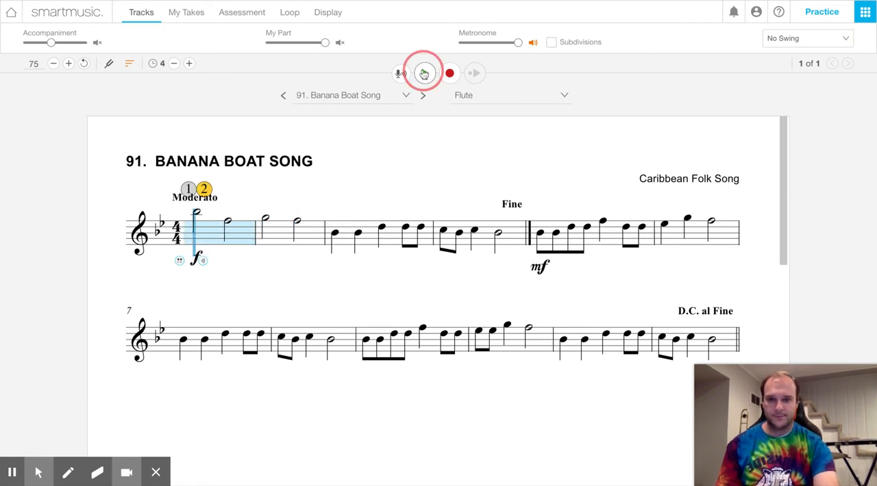
{"action": "left_click", "coordinate": [425, 72]}
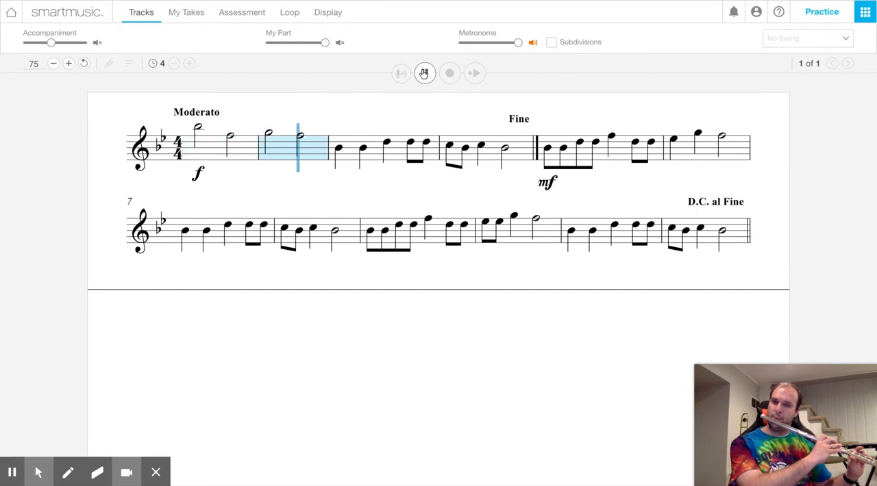
{"action": "left_click", "coordinate": [400, 74]}
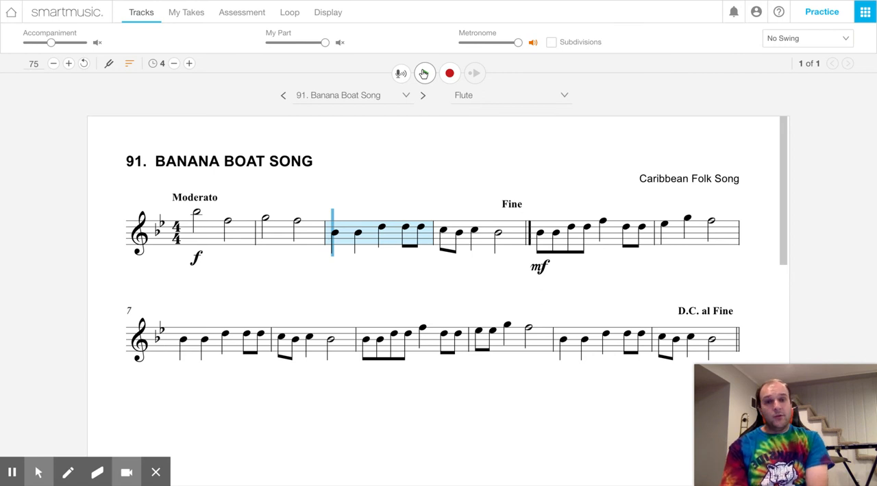
Step: Loop measures 3–4, play them with accompaniment, and stop at Fine
{"action": "left_click", "coordinate": [425, 74]}
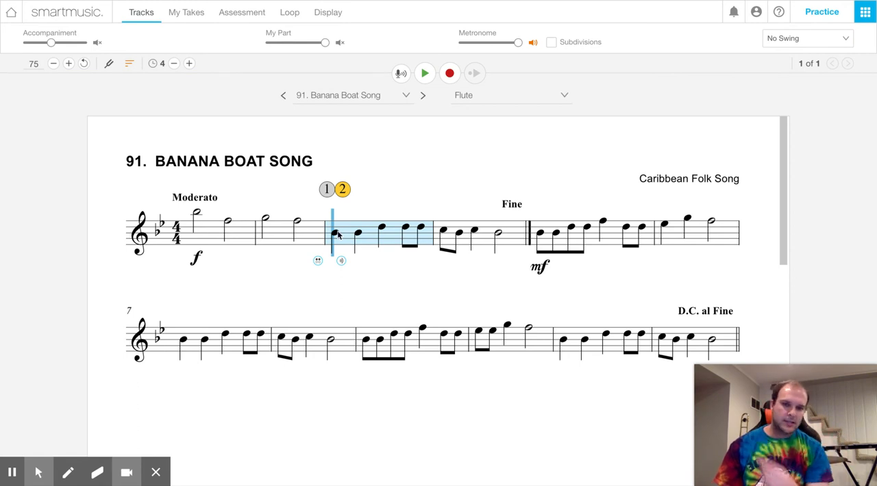
{"action": "mouse_move", "coordinate": [438, 55]}
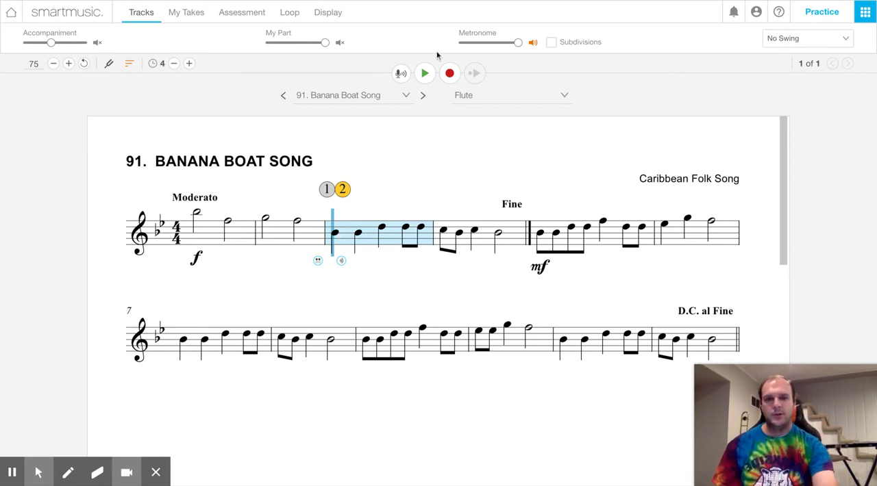
{"action": "left_click", "coordinate": [425, 74]}
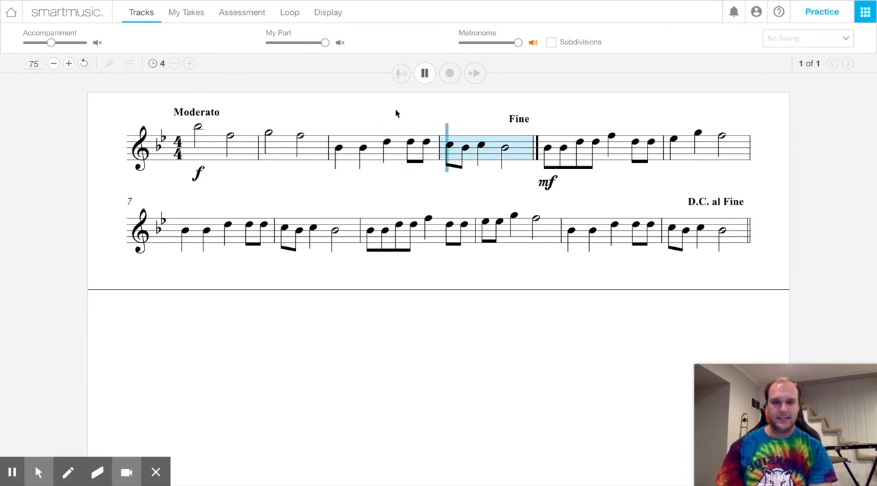
{"action": "mouse_move", "coordinate": [419, 88]}
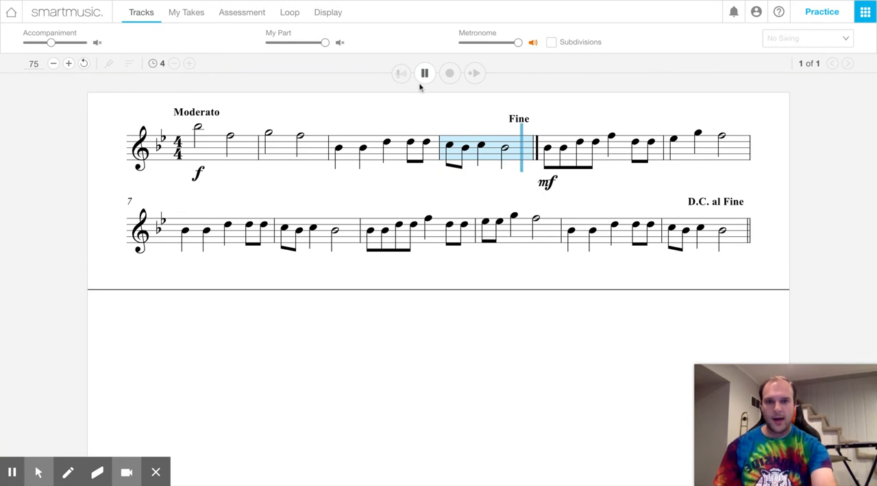
{"action": "left_click", "coordinate": [425, 74]}
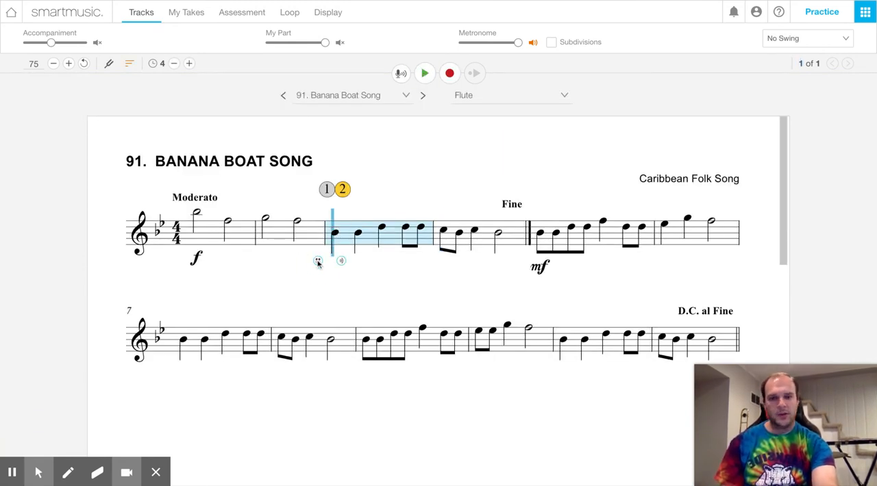
Step: Reset the loop over measures 3–4 to the end of measure 4, play again, and stop at Fine
{"action": "left_click", "coordinate": [189, 63]}
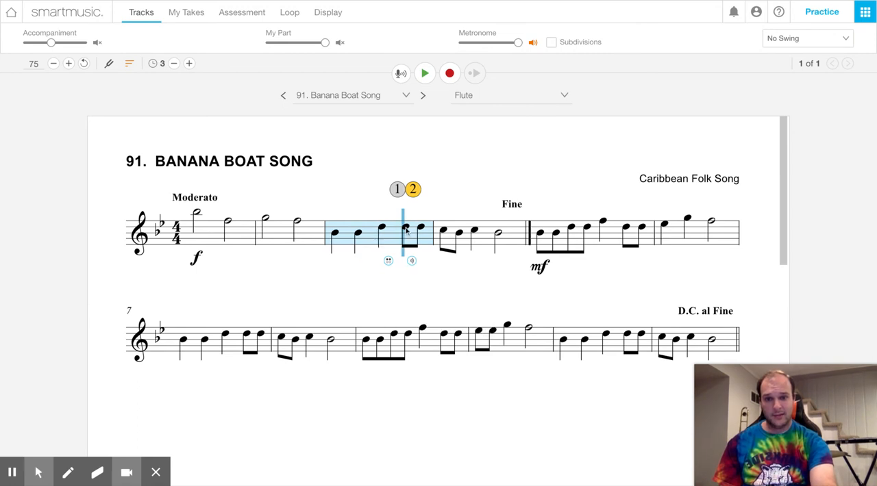
{"action": "left_click", "coordinate": [190, 63]}
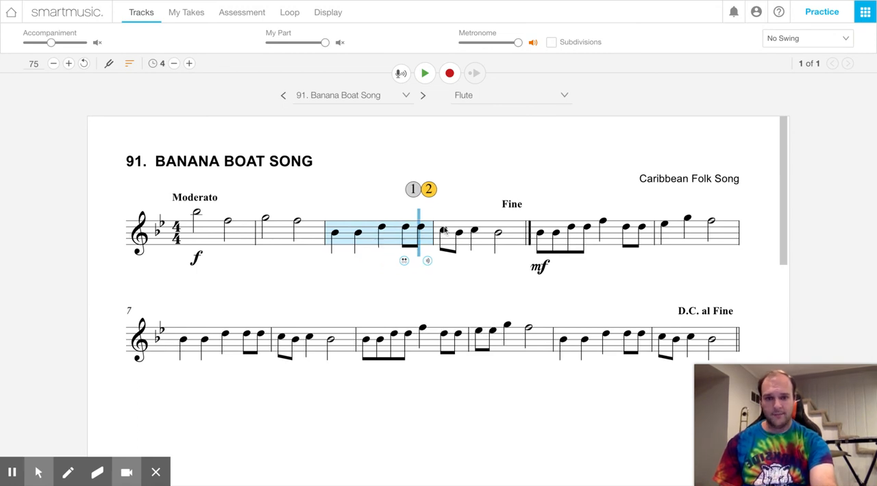
{"action": "left_click", "coordinate": [190, 63]}
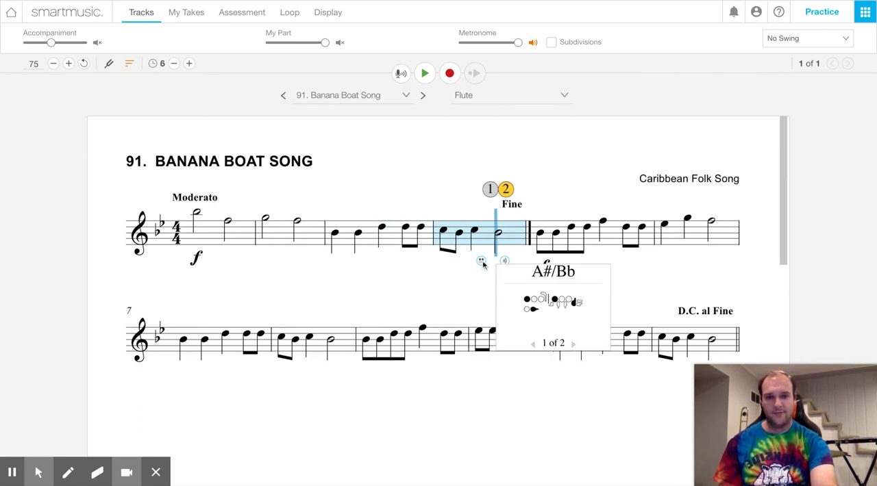
{"action": "left_click", "coordinate": [425, 74]}
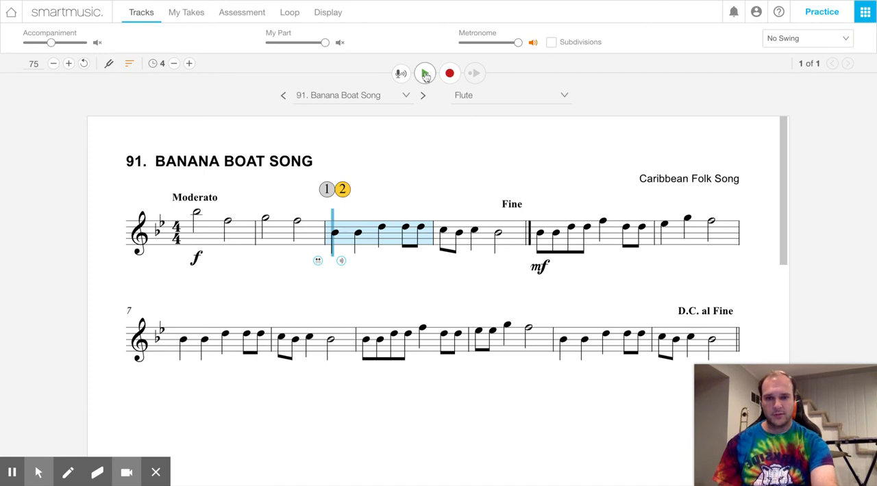
{"action": "left_click", "coordinate": [424, 74]}
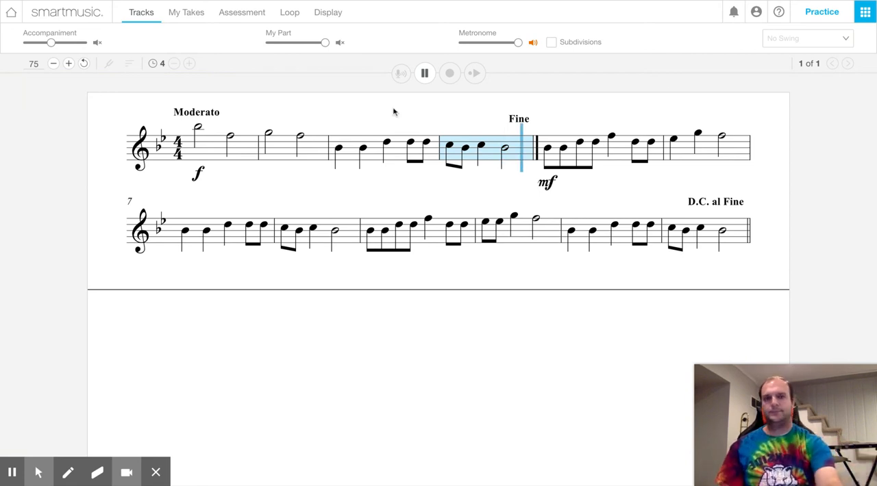
{"action": "left_click", "coordinate": [424, 74]}
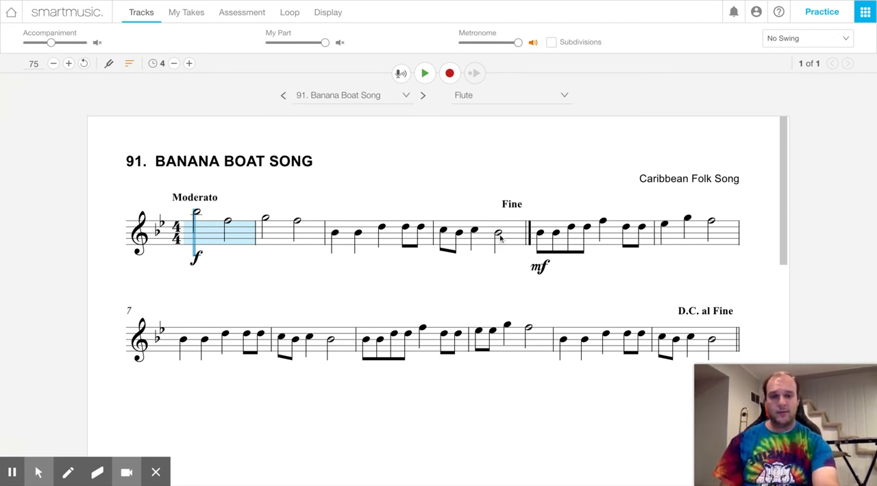
Step: Select measure 5 just after the Fine double bar, play it with accompaniment, and stop
{"action": "left_click", "coordinate": [480, 236]}
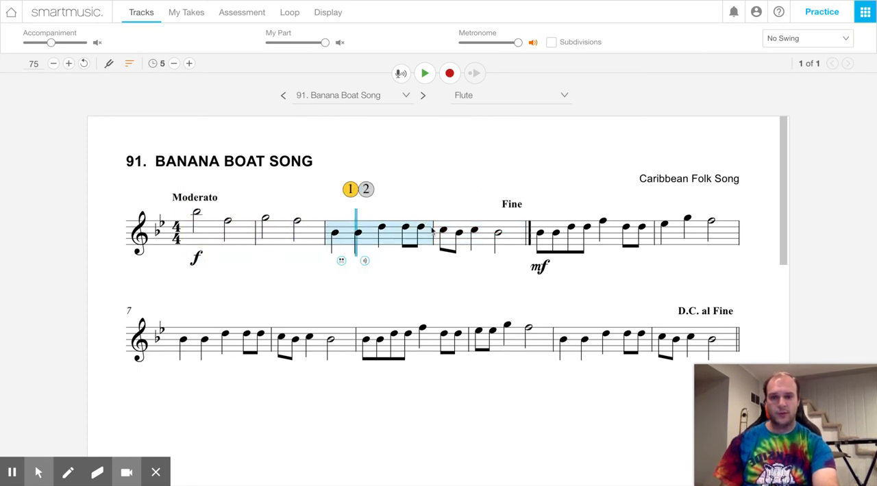
{"action": "left_click", "coordinate": [172, 63]}
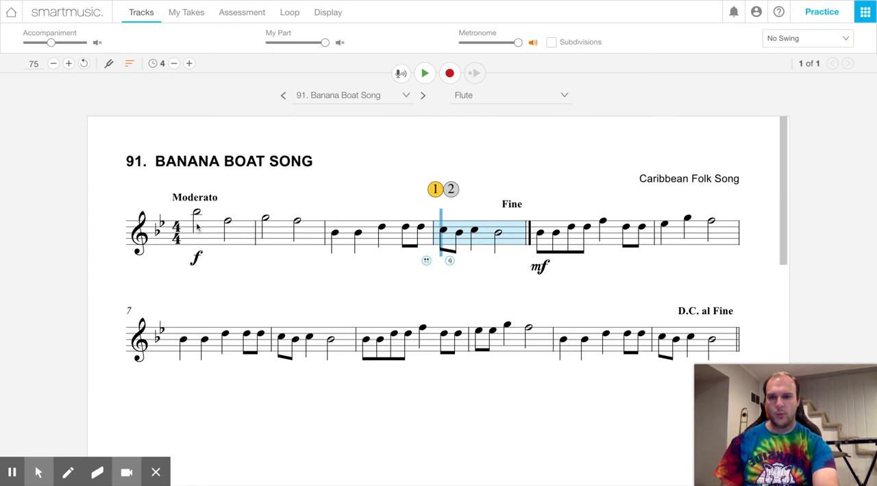
{"action": "left_click", "coordinate": [425, 73]}
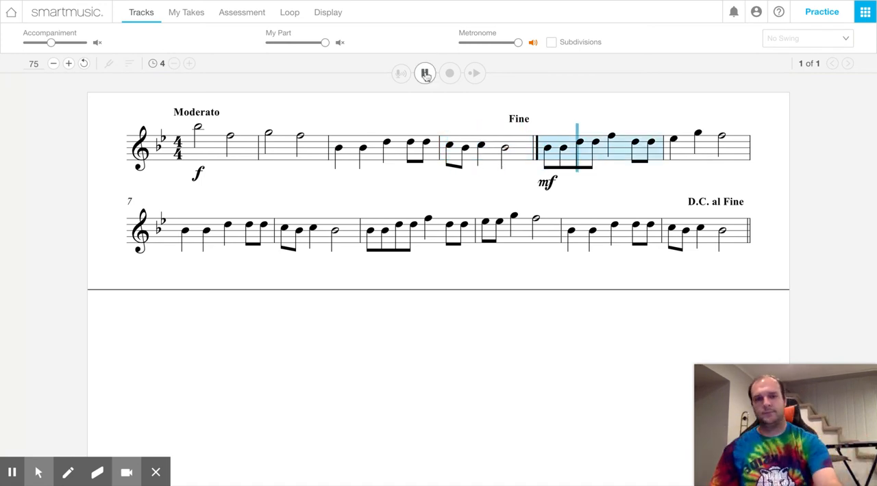
{"action": "left_click", "coordinate": [425, 74]}
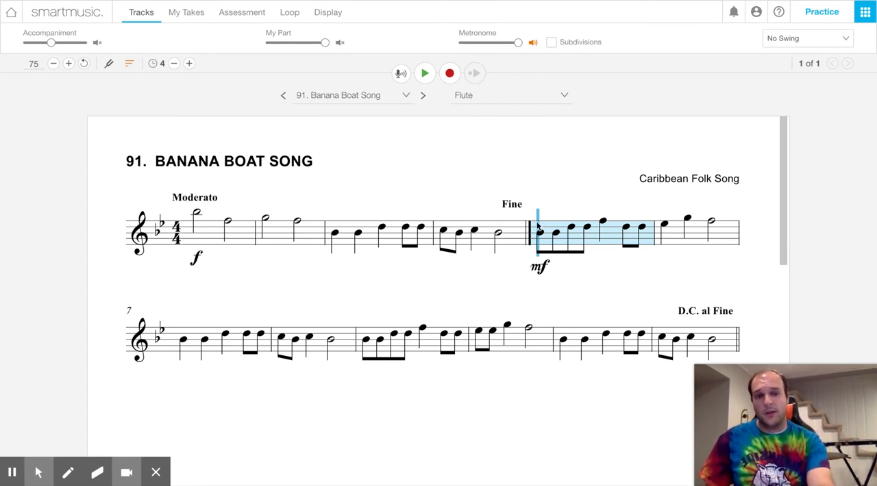
{"action": "mouse_move", "coordinate": [472, 122]}
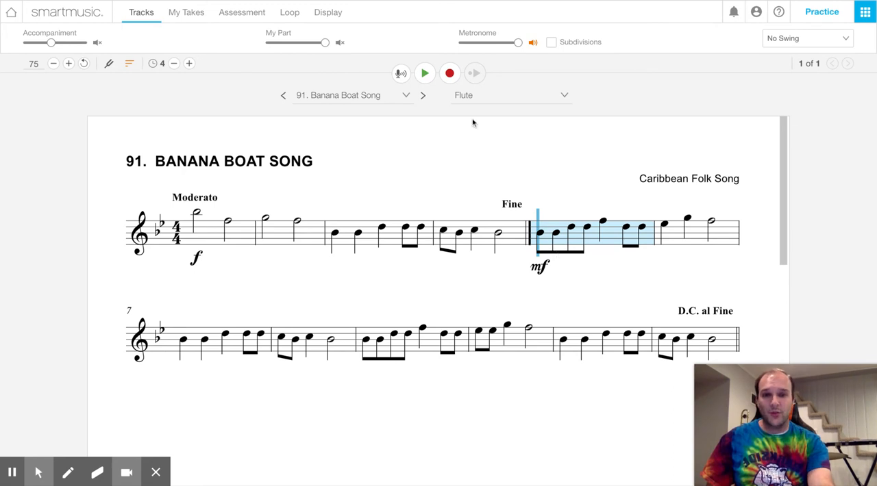
Step: Play the section starting at measure 5 once and stop playback
{"action": "left_click", "coordinate": [425, 74]}
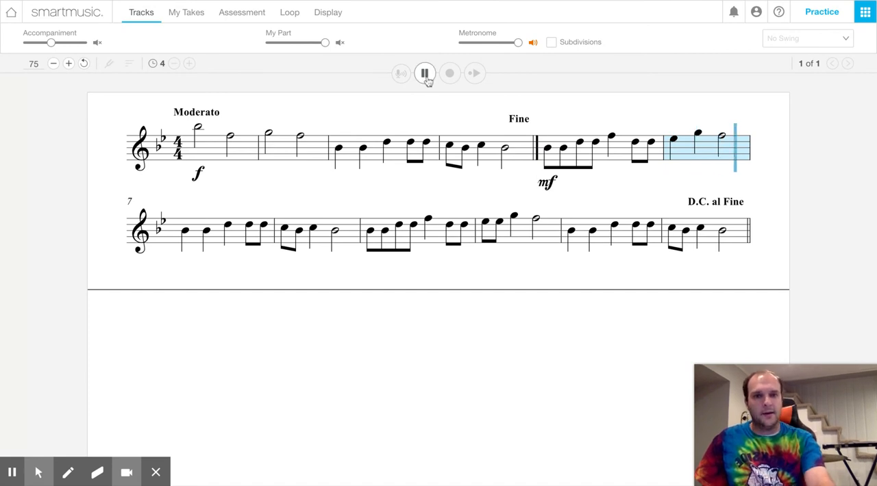
{"action": "left_click", "coordinate": [425, 73]}
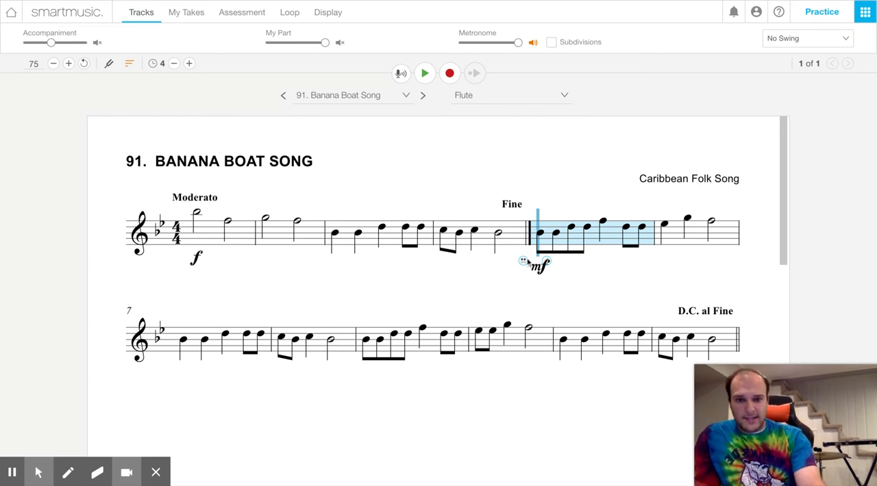
Step: Loop measures 5–6 to the end of the first line and start playing with accompaniment
{"action": "left_click", "coordinate": [189, 63]}
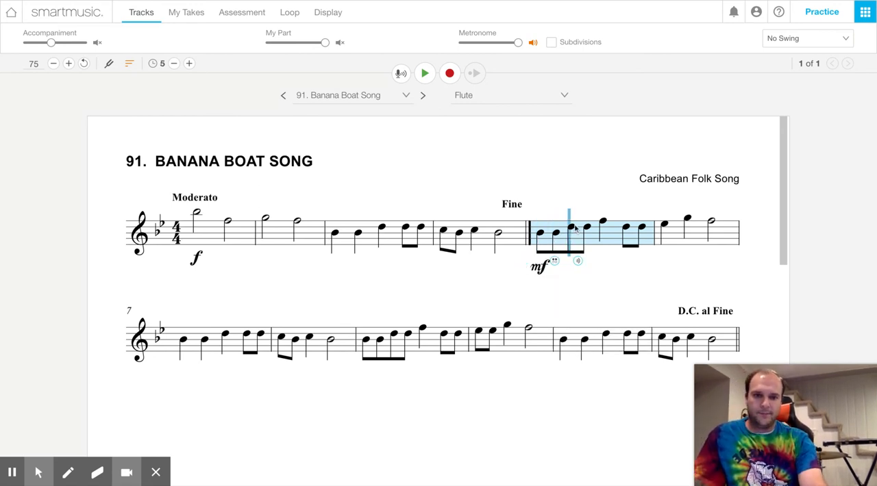
{"action": "left_click", "coordinate": [190, 63]}
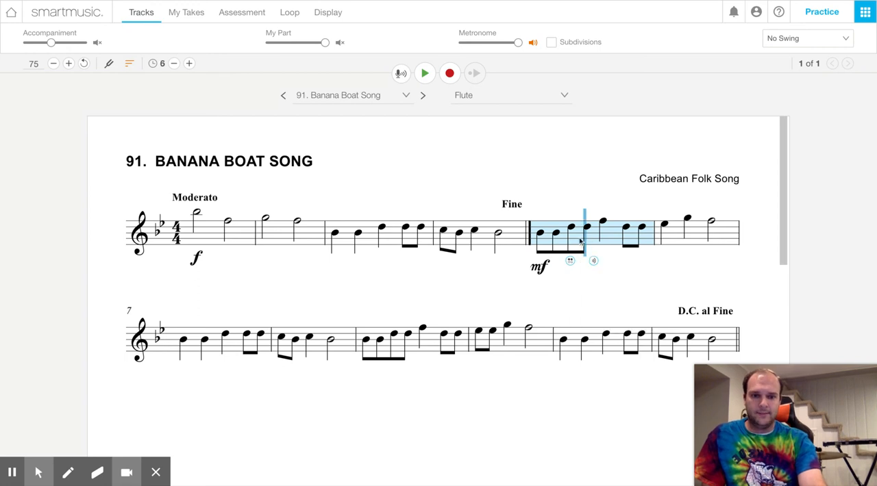
{"action": "left_click", "coordinate": [172, 63]}
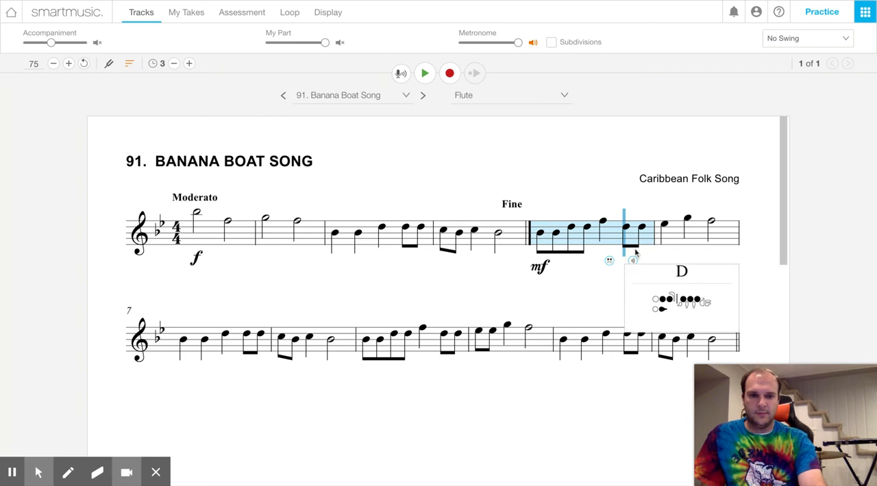
{"action": "left_click", "coordinate": [189, 63]}
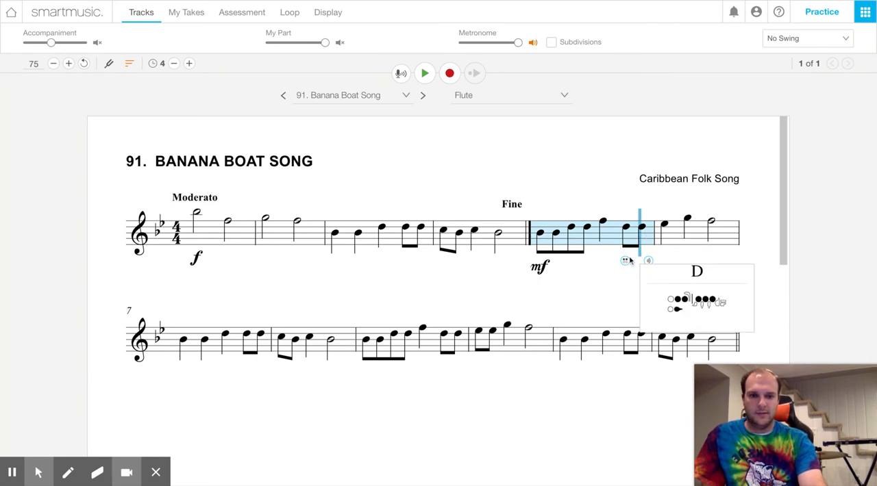
{"action": "left_click", "coordinate": [669, 227]}
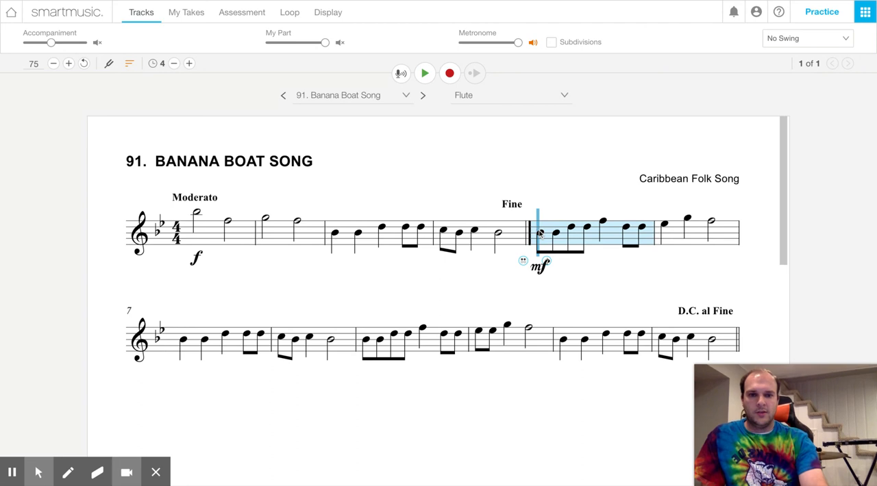
{"action": "left_click", "coordinate": [425, 74]}
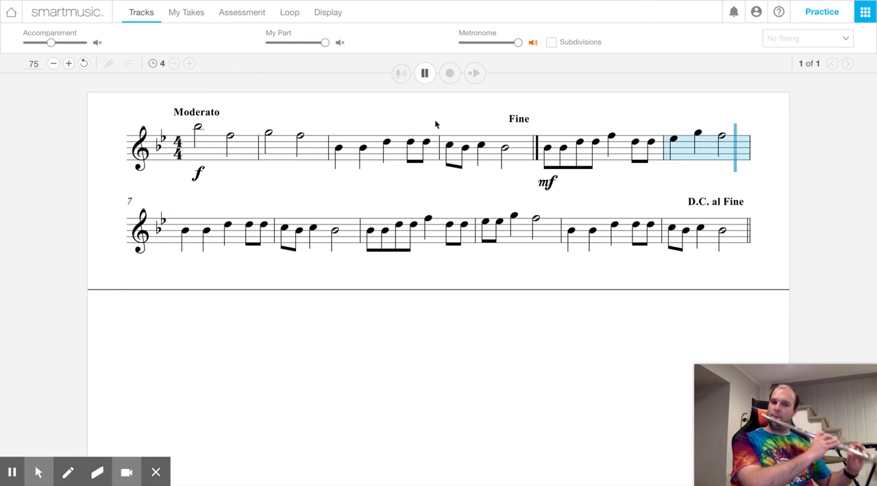
Step: Stop the measure 5–6 playback and select around measure 8 and the Fine measure
{"action": "left_click", "coordinate": [424, 74]}
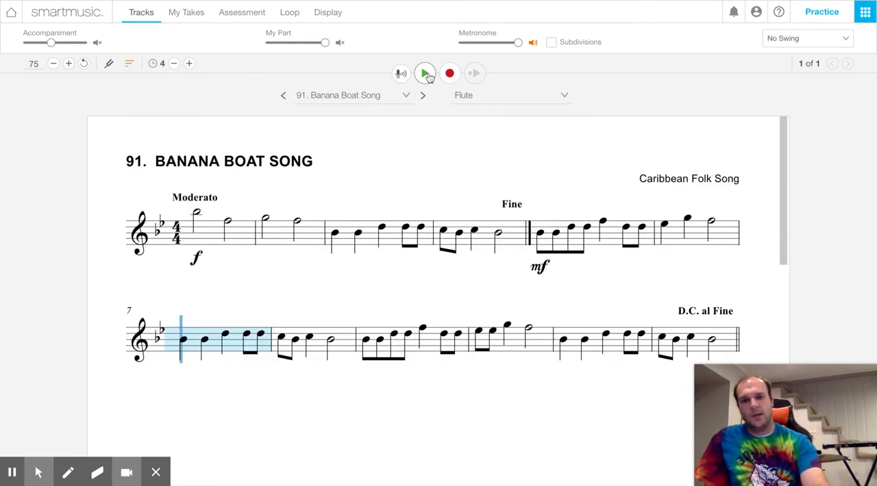
{"action": "left_click", "coordinate": [425, 74]}
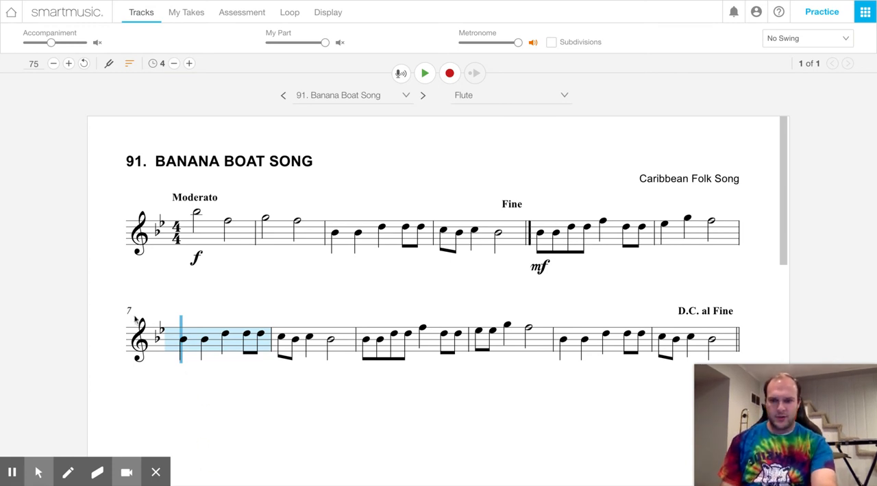
{"action": "left_click", "coordinate": [279, 340]}
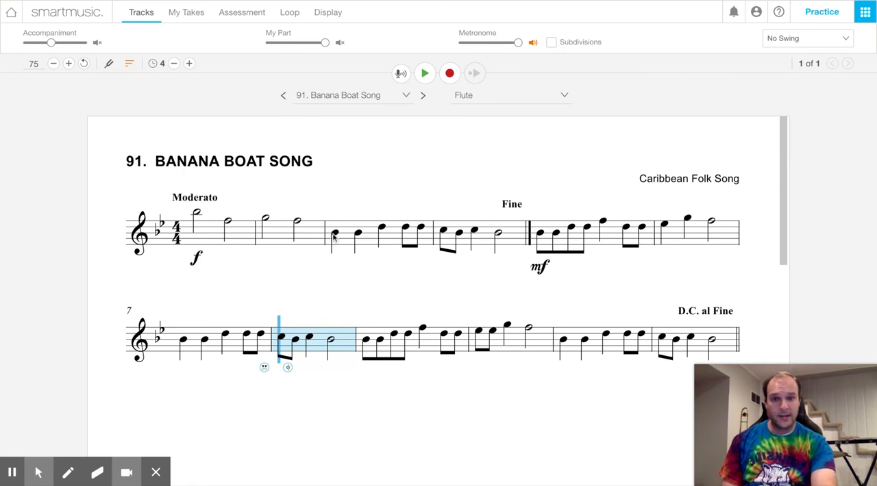
{"action": "left_click", "coordinate": [441, 235]}
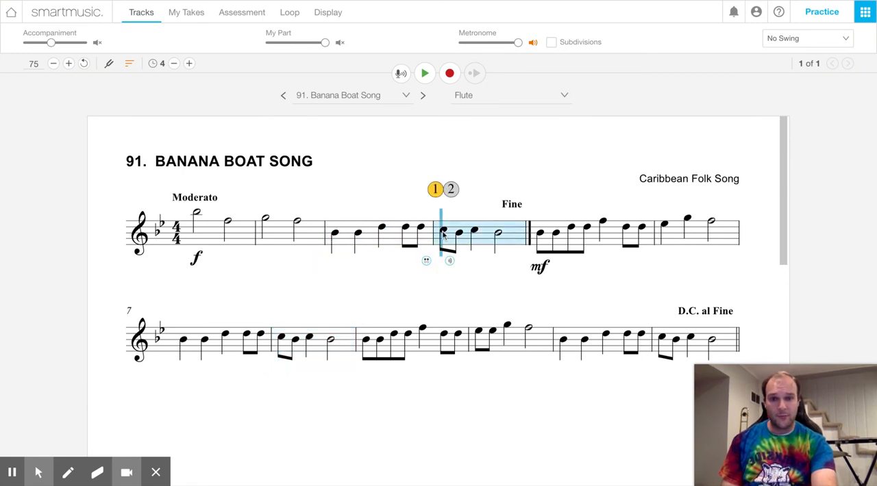
Step: Play measures 7–8 with accompaniment from measure 7 and stop at measure 9
{"action": "left_click", "coordinate": [425, 74]}
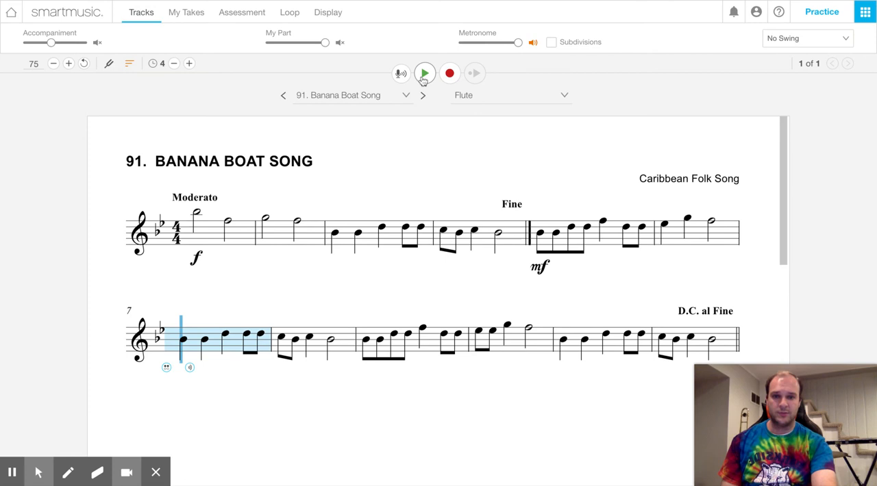
{"action": "left_click", "coordinate": [425, 74]}
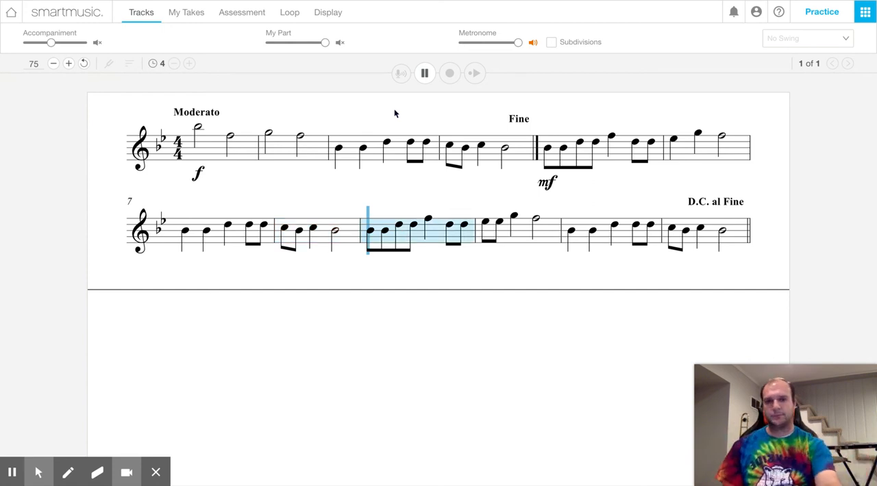
{"action": "left_click", "coordinate": [425, 74]}
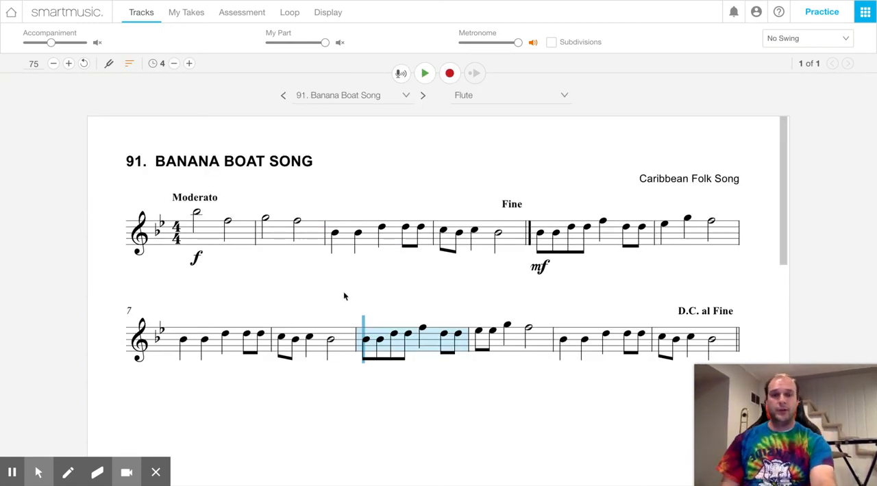
{"action": "mouse_move", "coordinate": [365, 239]}
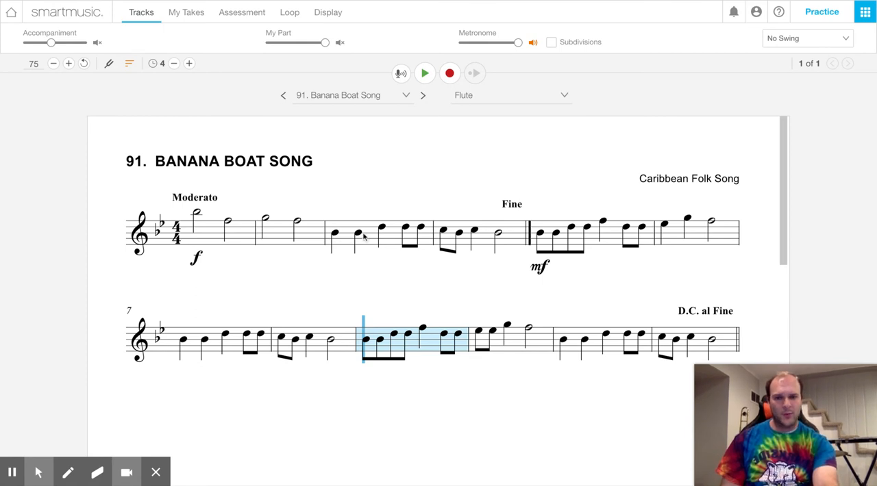
{"action": "mouse_move", "coordinate": [372, 296]}
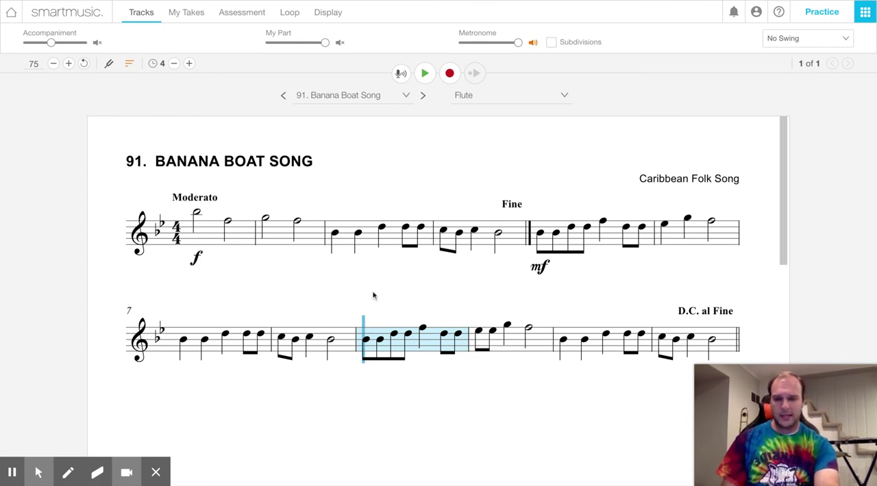
{"action": "mouse_move", "coordinate": [365, 361]}
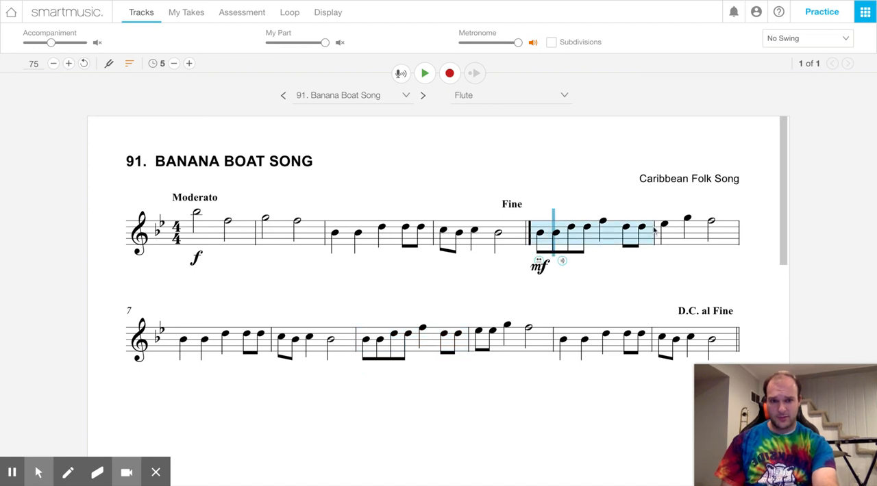
{"action": "left_click", "coordinate": [368, 340]}
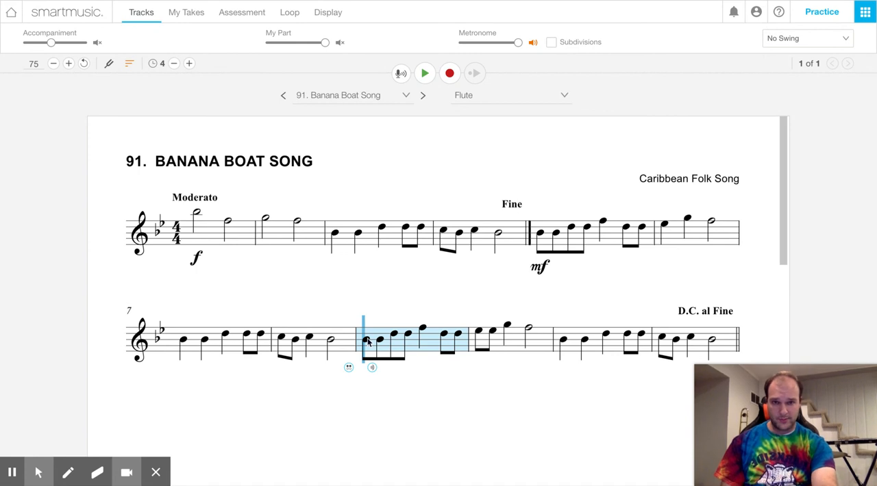
{"action": "mouse_move", "coordinate": [398, 340]}
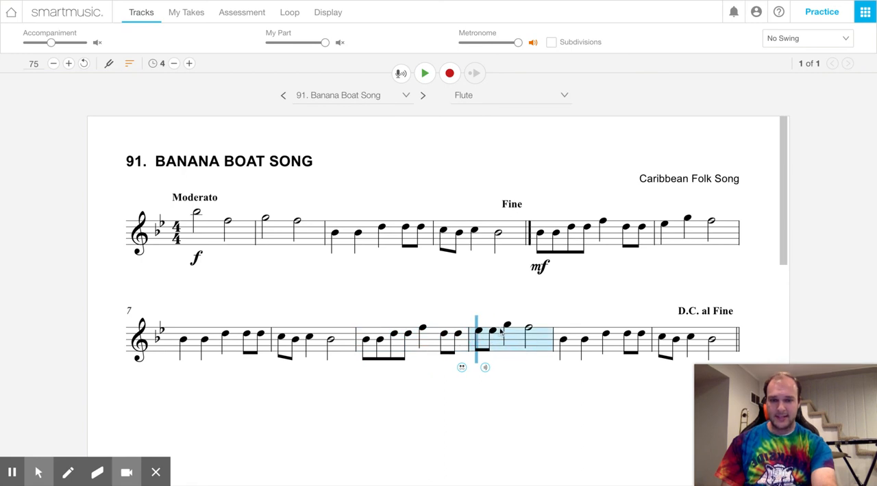
{"action": "left_click", "coordinate": [527, 336]}
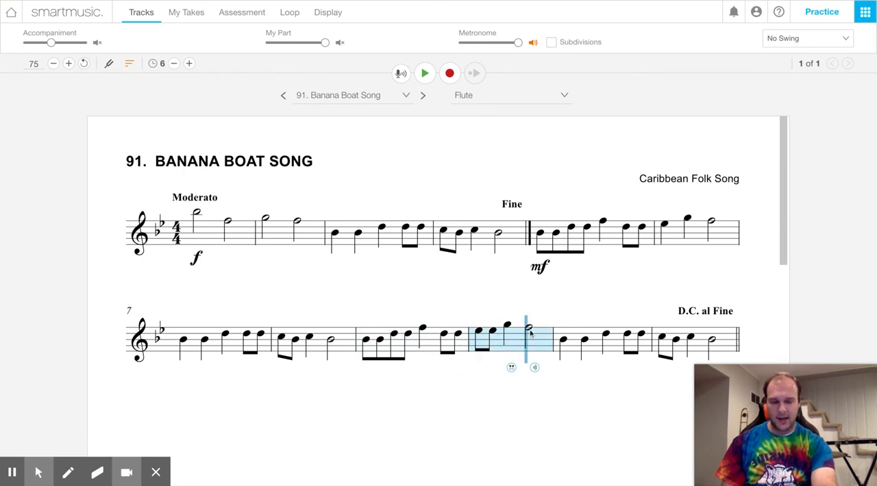
{"action": "left_click", "coordinate": [411, 343]}
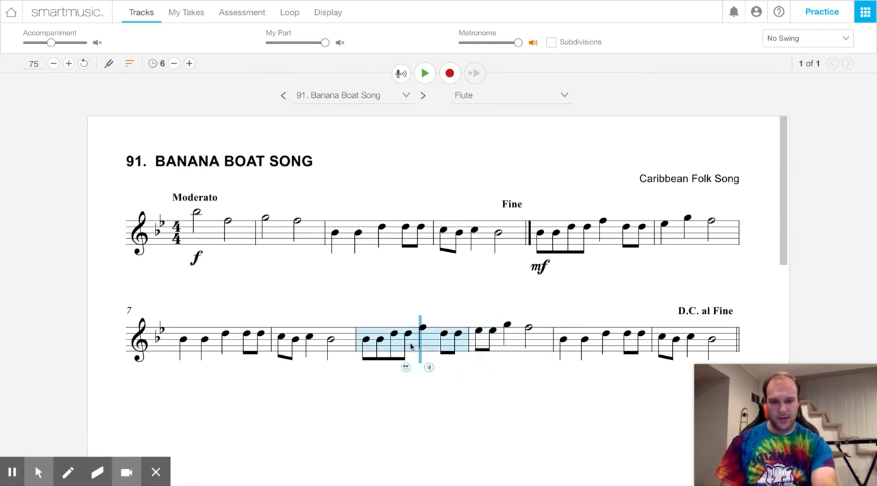
{"action": "left_click", "coordinate": [587, 233]}
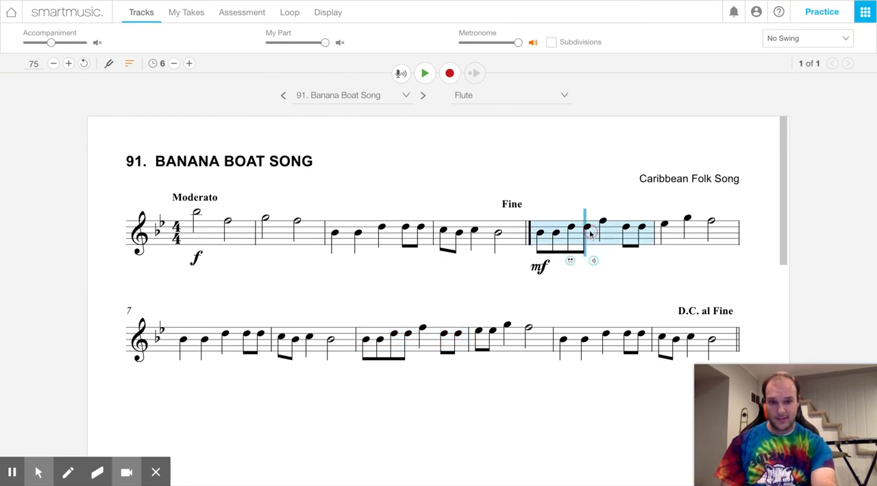
{"action": "mouse_move", "coordinate": [370, 344]}
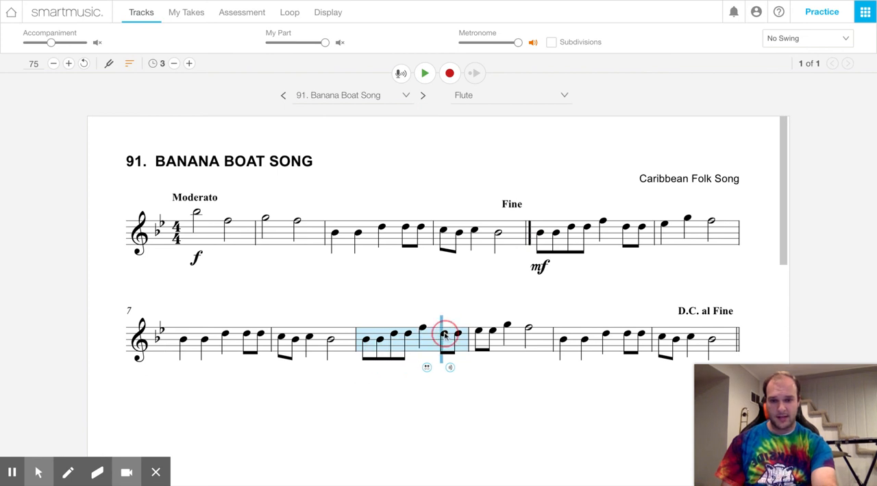
{"action": "mouse_move", "coordinate": [540, 236]}
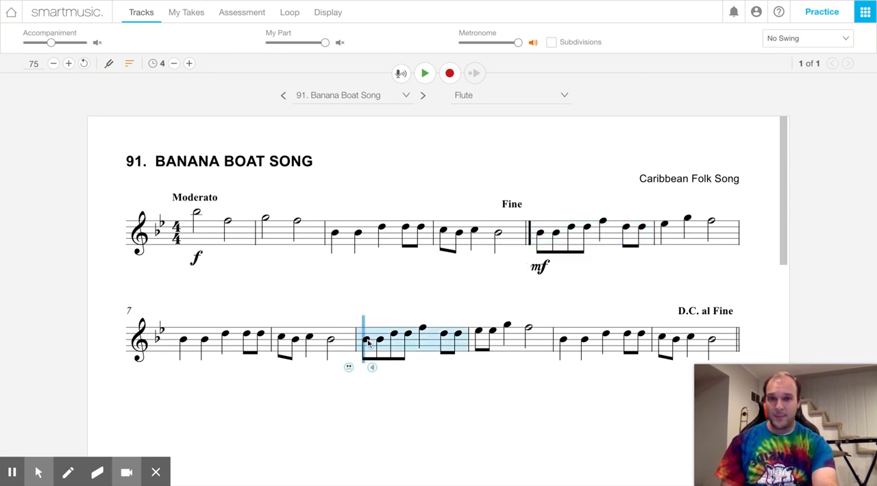
{"action": "mouse_move", "coordinate": [595, 308]}
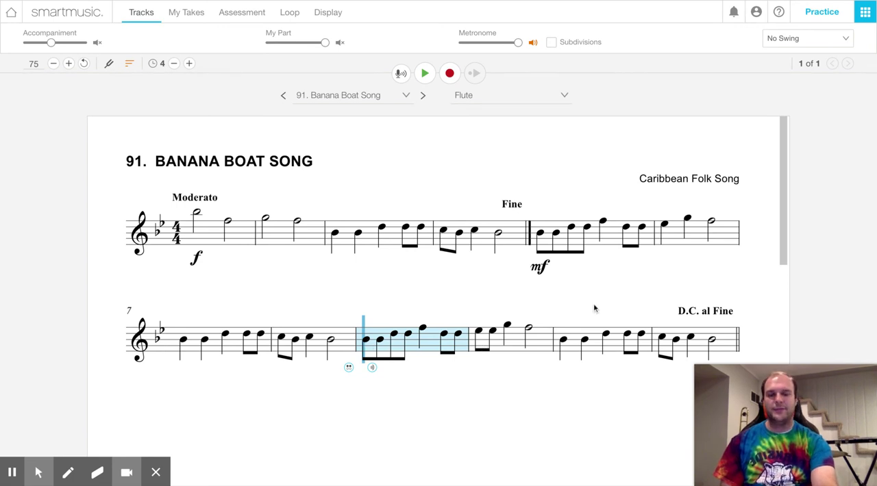
{"action": "left_click", "coordinate": [480, 338]}
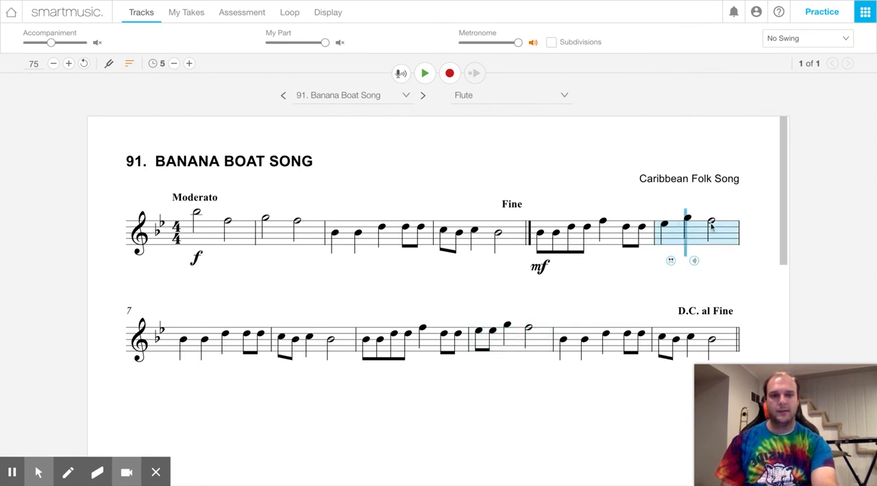
{"action": "left_click", "coordinate": [189, 63]}
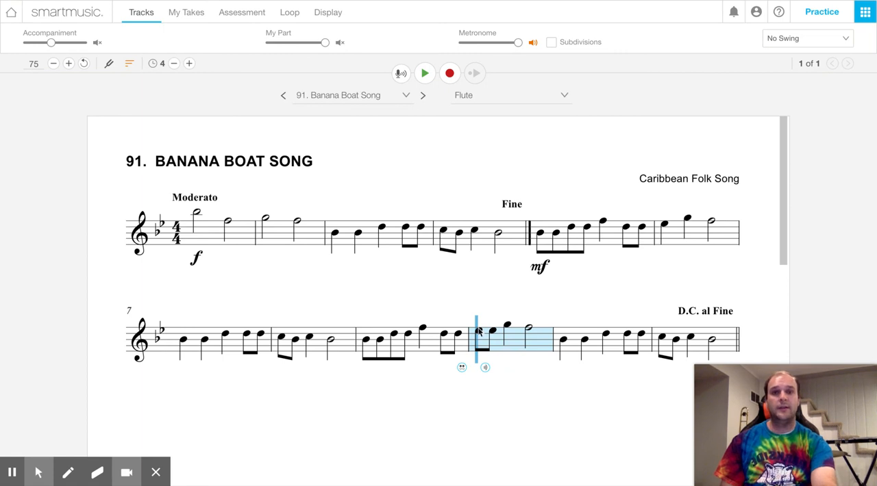
{"action": "mouse_move", "coordinate": [505, 346]}
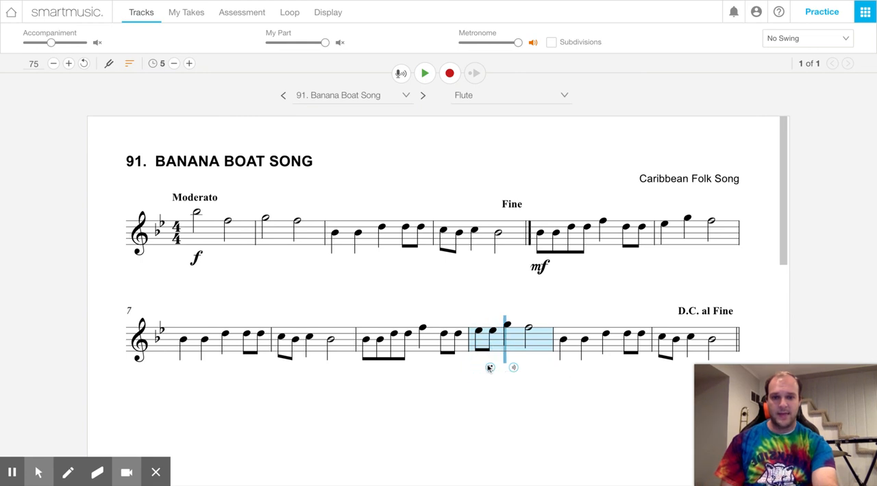
{"action": "left_click", "coordinate": [189, 63]}
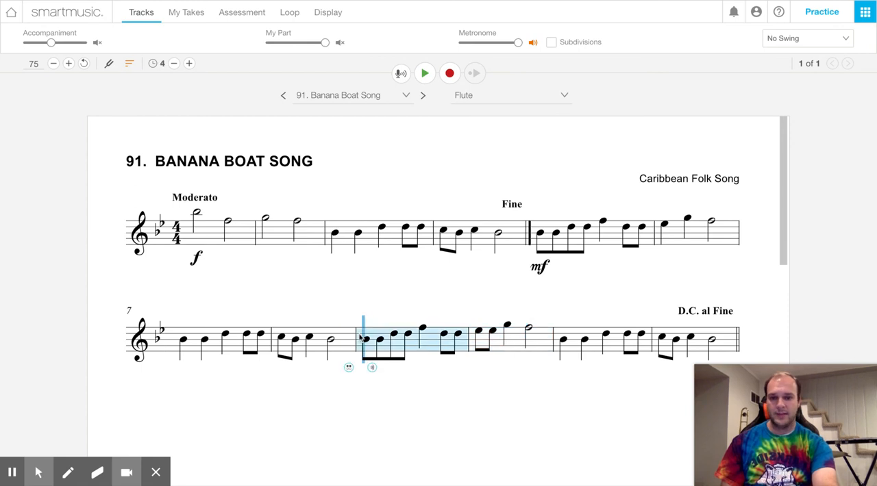
Step: Play measures 9–10 with accompaniment and stop playback afterward
{"action": "left_click", "coordinate": [425, 74]}
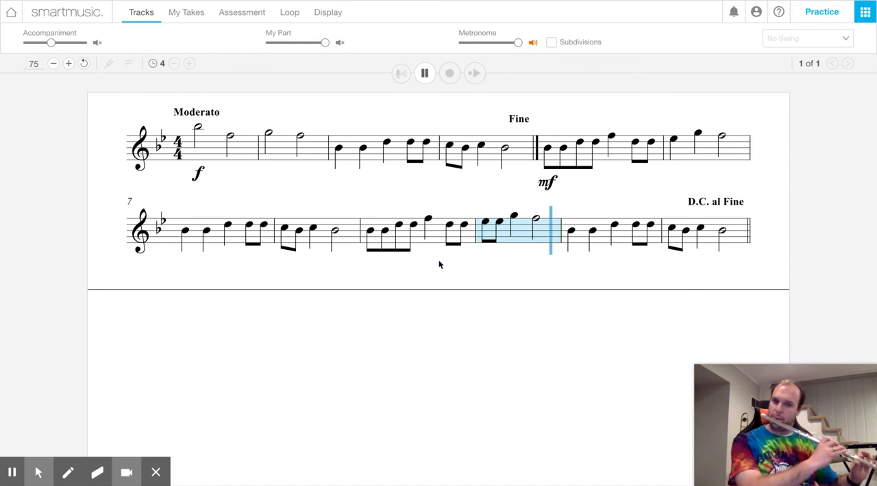
{"action": "left_click", "coordinate": [425, 74]}
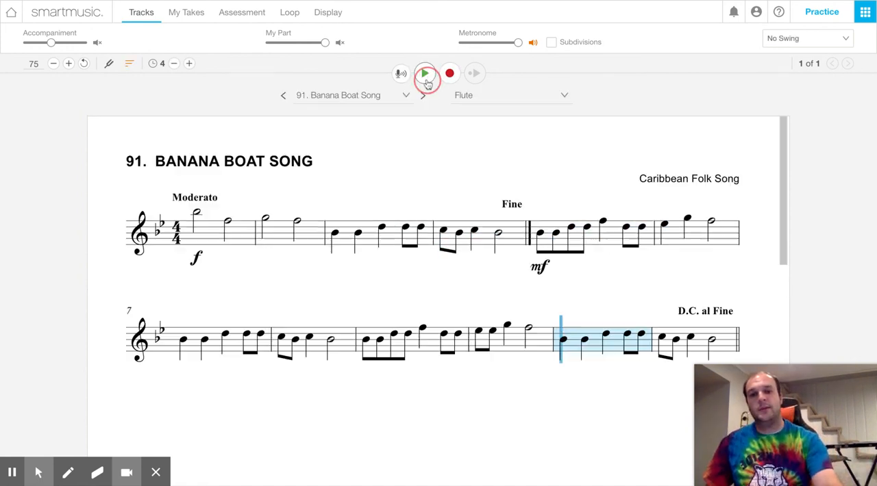
{"action": "left_click", "coordinate": [425, 74]}
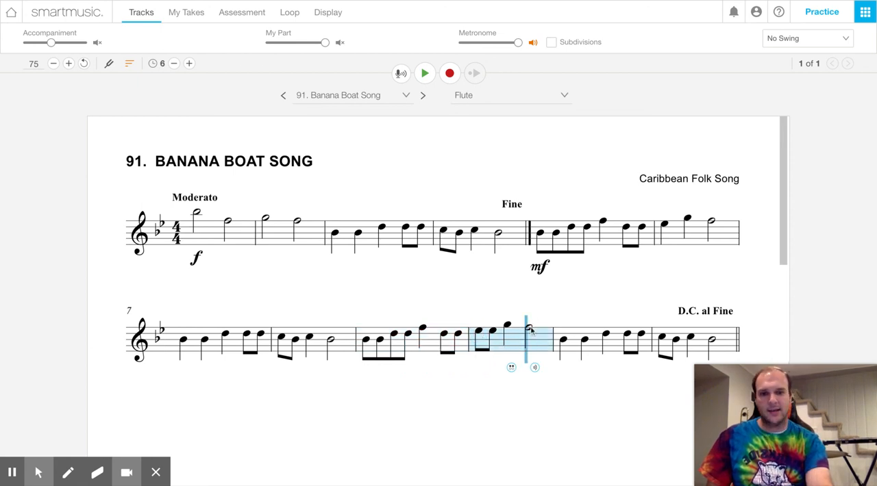
{"action": "mouse_move", "coordinate": [296, 381]}
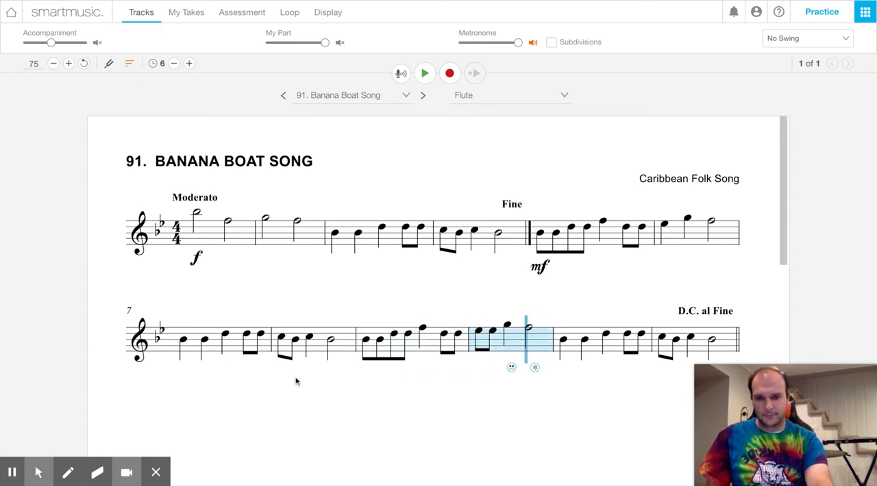
Step: Play measures 7 through 11 with accompaniment, then stop playback on the score
{"action": "left_click", "coordinate": [173, 63]}
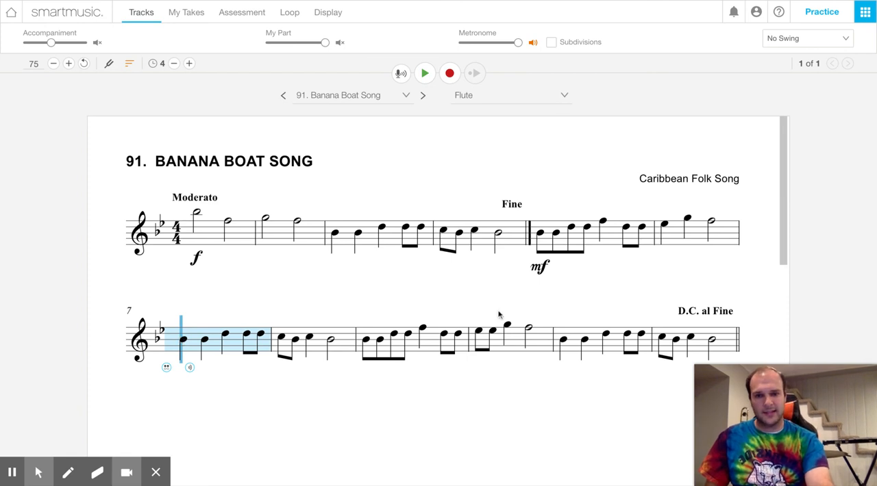
{"action": "left_click", "coordinate": [424, 74]}
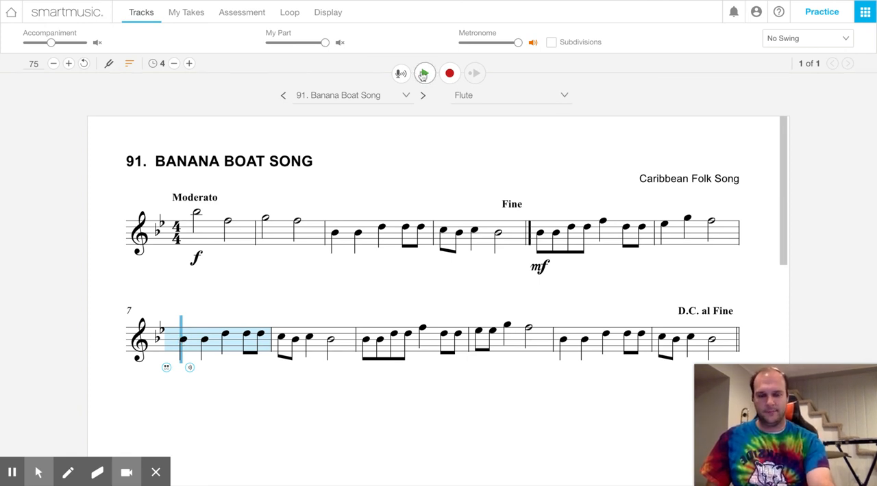
{"action": "left_click", "coordinate": [425, 74]}
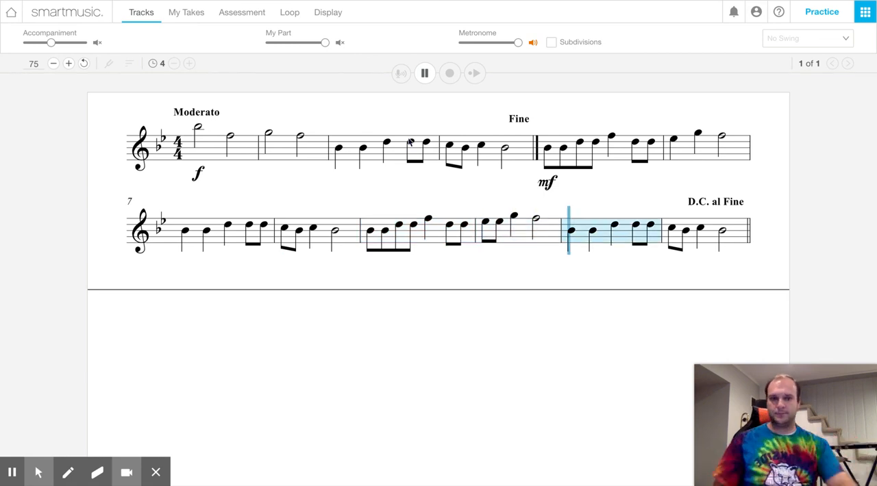
{"action": "left_click", "coordinate": [423, 74]}
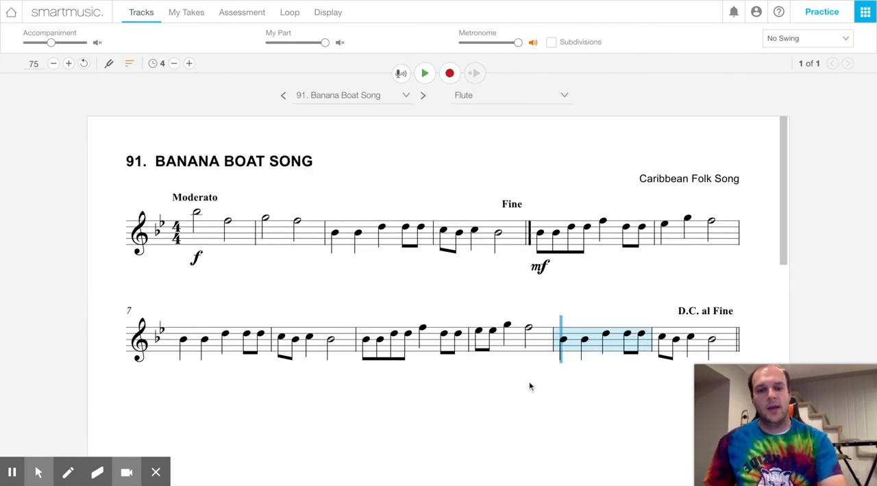
{"action": "mouse_move", "coordinate": [565, 396]}
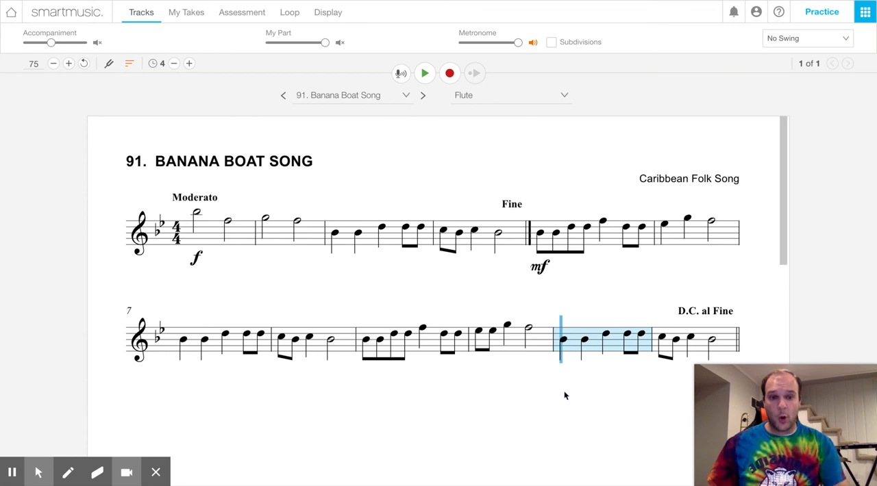
{"action": "left_click", "coordinate": [189, 63]}
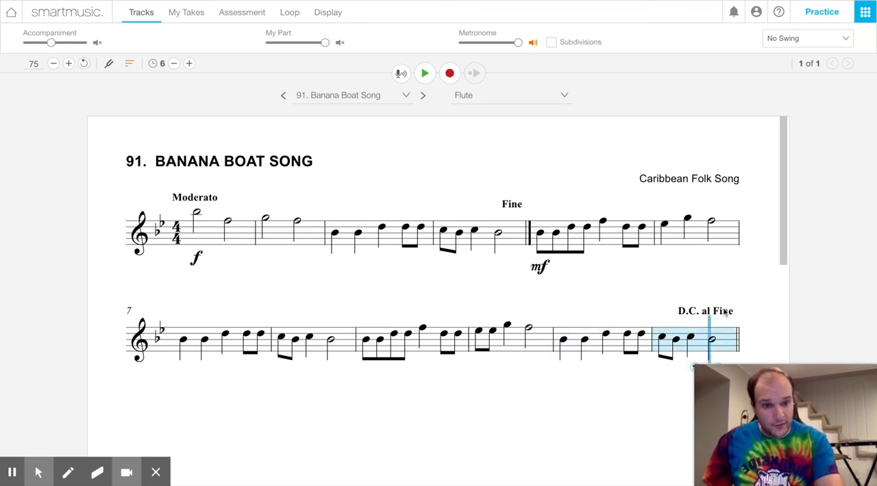
{"action": "left_click", "coordinate": [173, 63]}
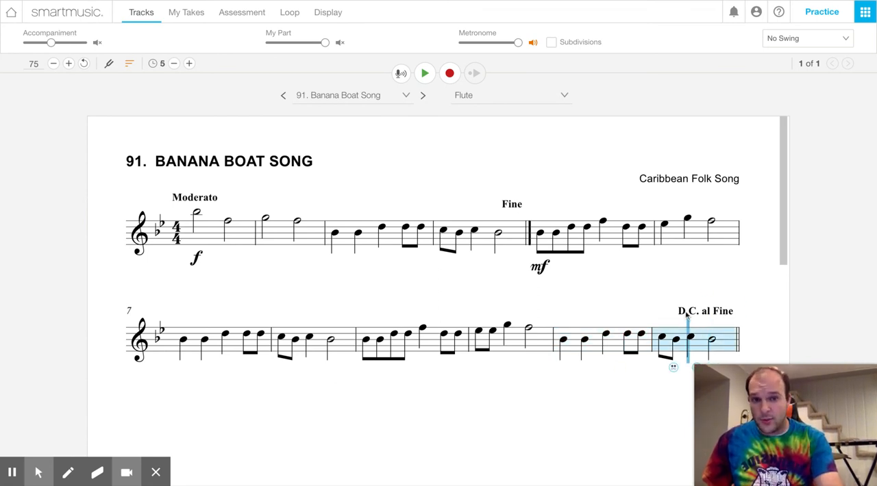
{"action": "left_click", "coordinate": [724, 311]}
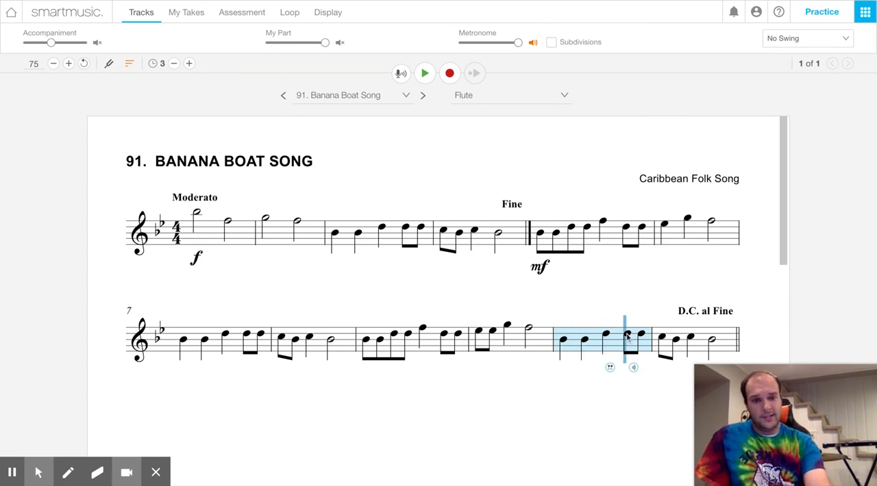
{"action": "left_click", "coordinate": [189, 63]}
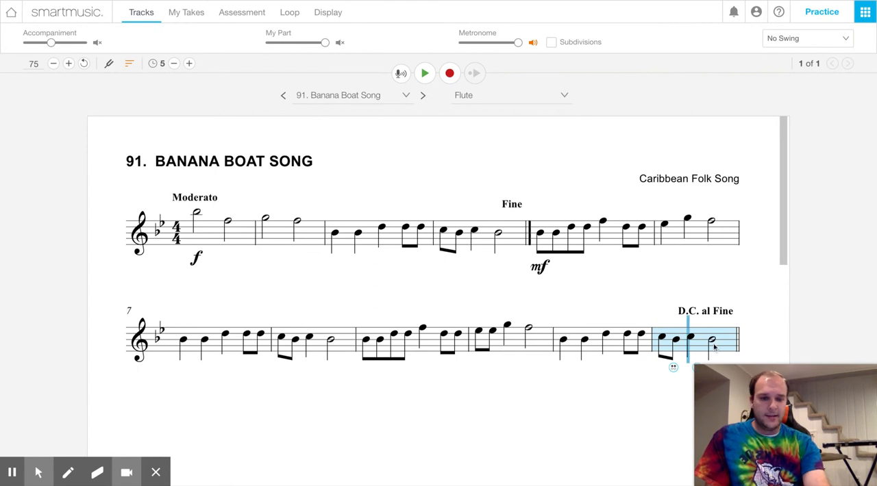
{"action": "left_click", "coordinate": [190, 63]}
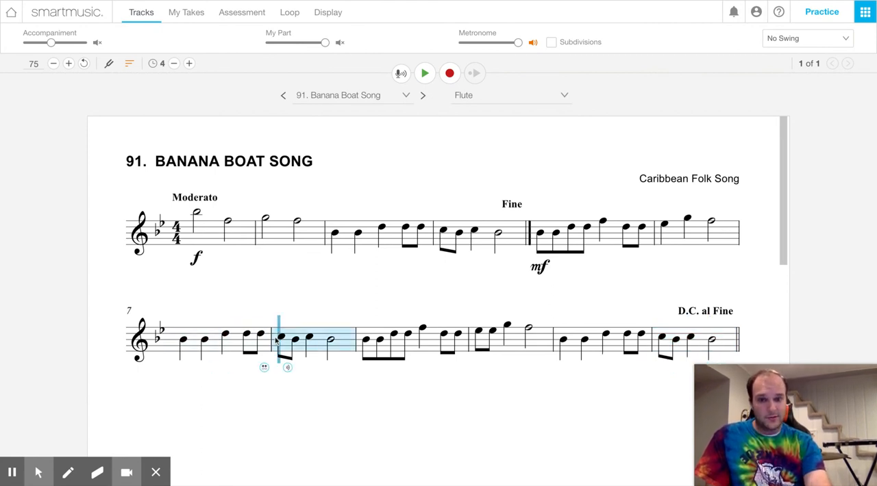
{"action": "left_click", "coordinate": [334, 236]}
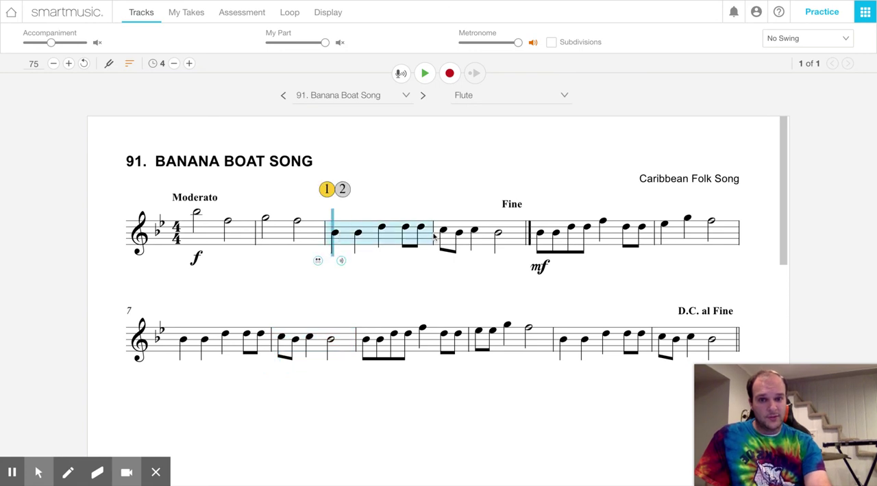
{"action": "left_click", "coordinate": [562, 343]}
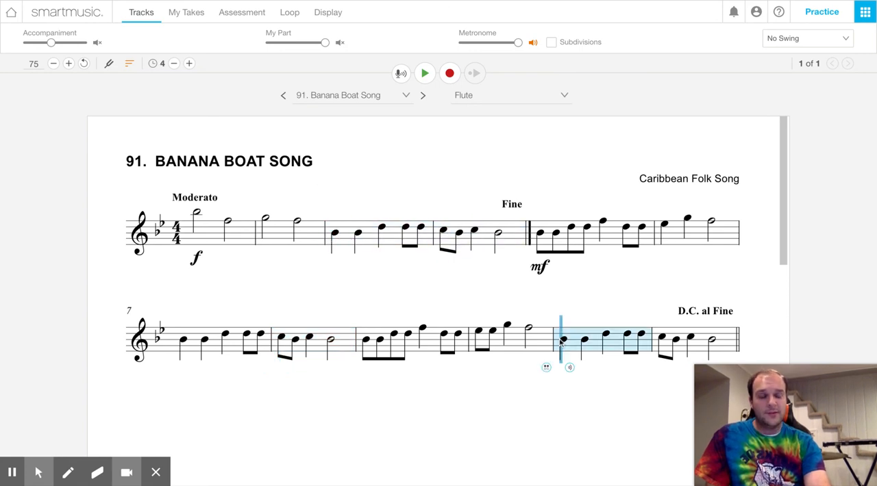
{"action": "mouse_move", "coordinate": [603, 296]}
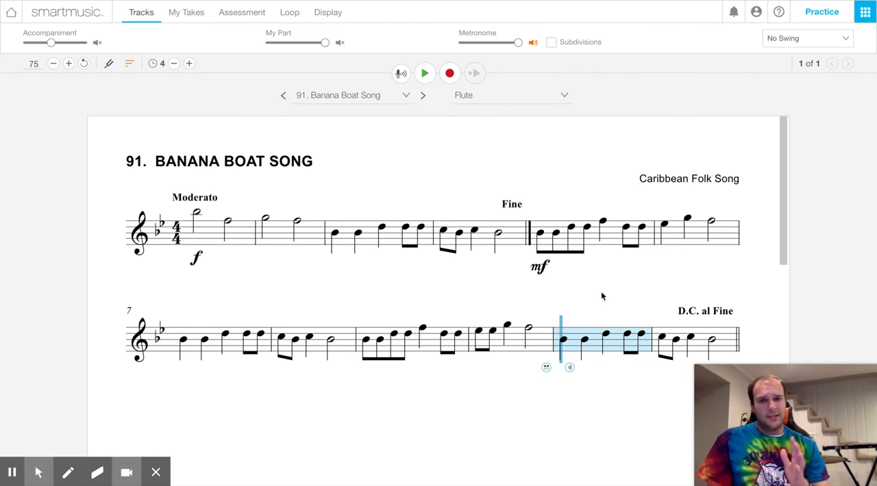
{"action": "mouse_move", "coordinate": [351, 255]}
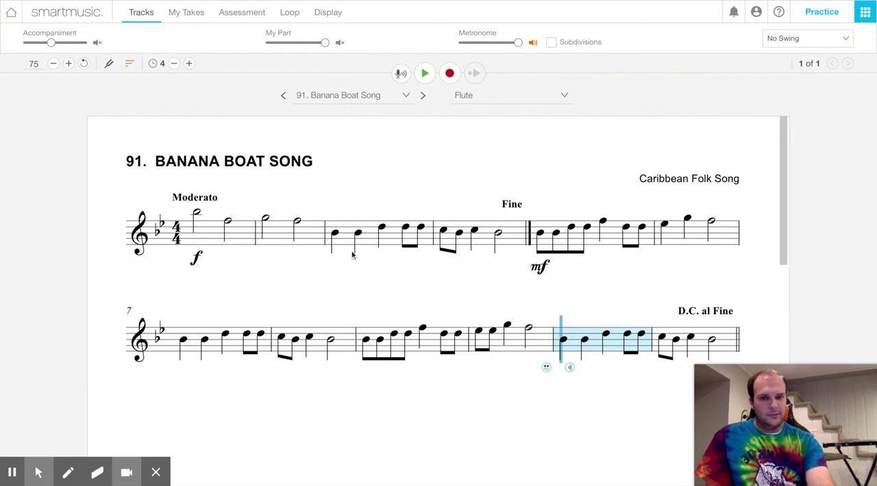
{"action": "mouse_move", "coordinate": [397, 238]}
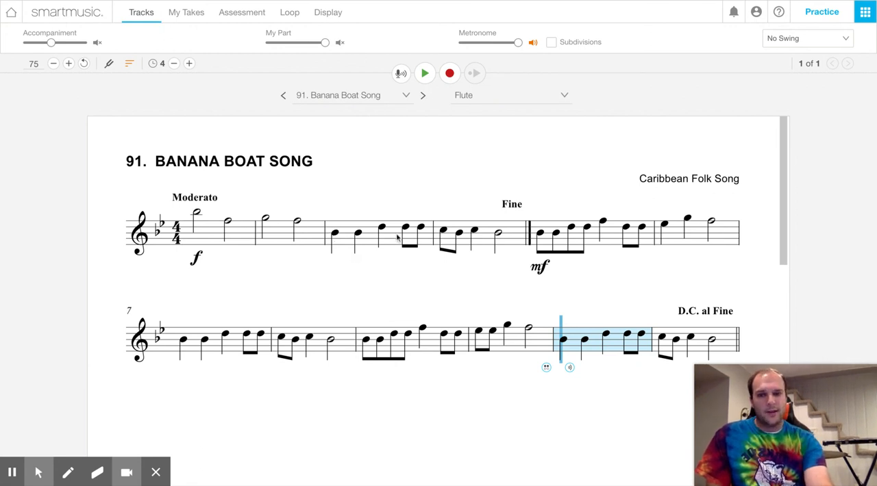
{"action": "mouse_move", "coordinate": [469, 239]}
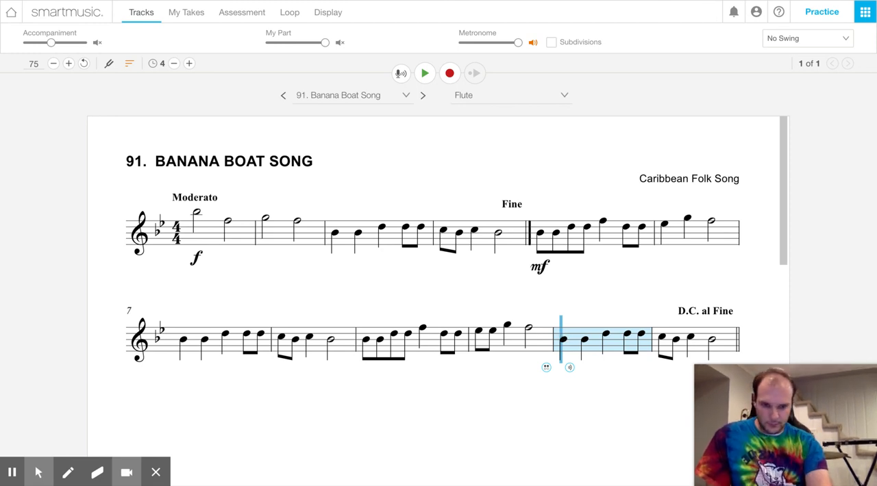
Step: Finish measures 11-12, then restart the song from measure 1 toward the Fine
{"action": "left_click", "coordinate": [424, 73]}
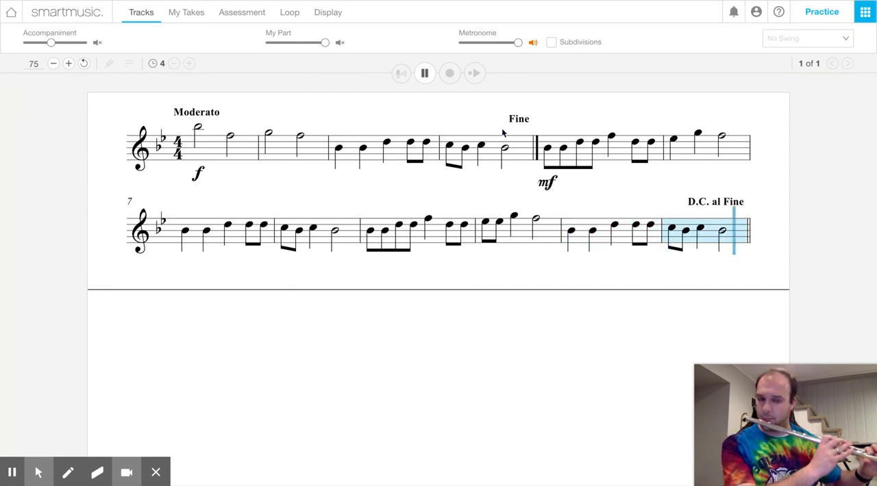
{"action": "left_click", "coordinate": [424, 74]}
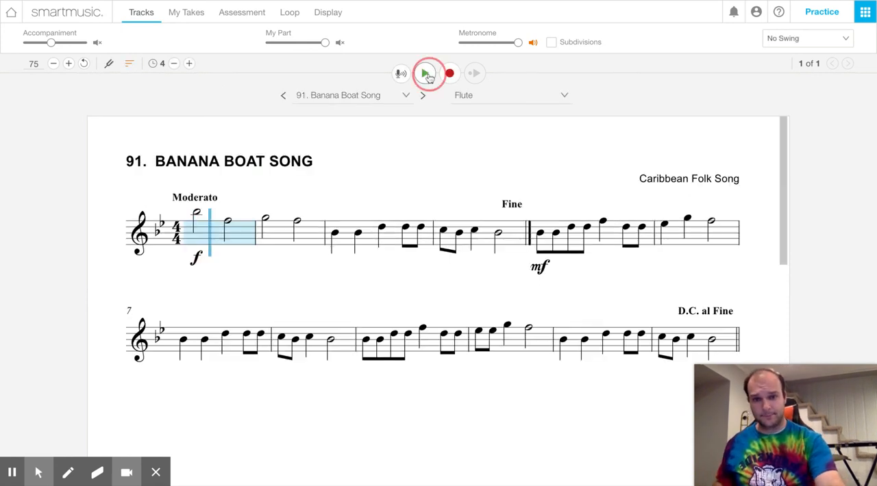
{"action": "left_click", "coordinate": [425, 74]}
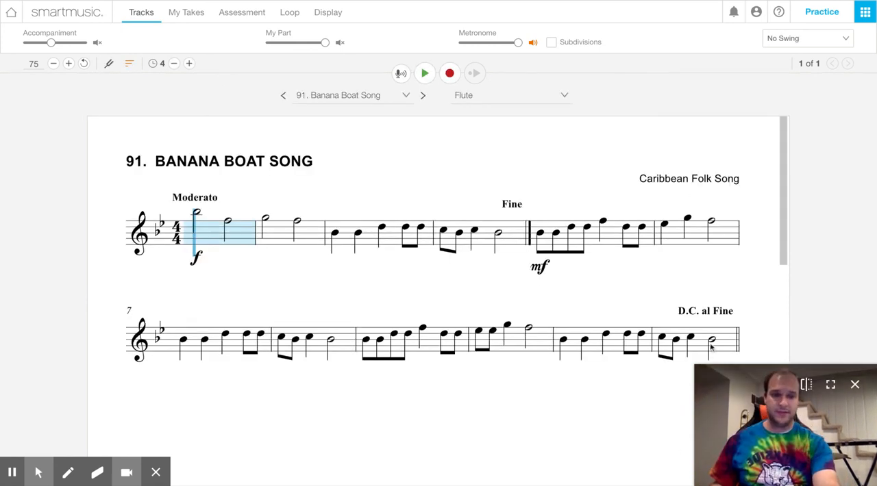
{"action": "left_click", "coordinate": [696, 343]}
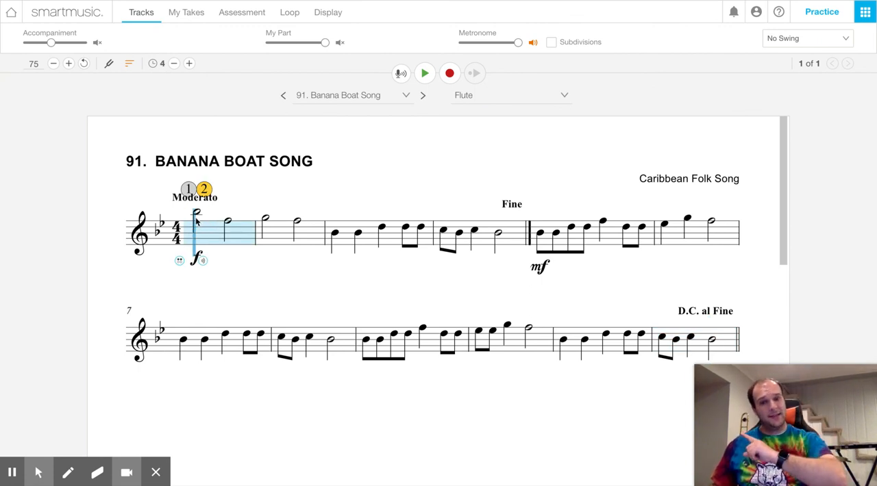
{"action": "mouse_move", "coordinate": [269, 225]}
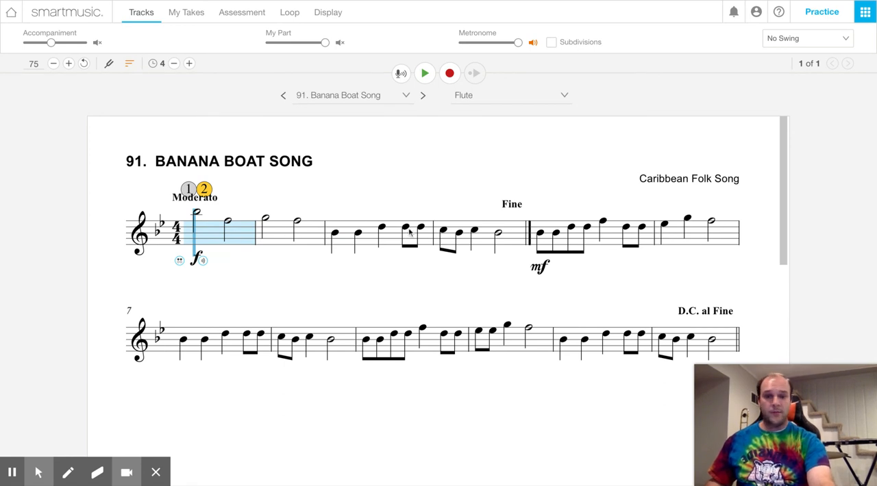
{"action": "mouse_move", "coordinate": [451, 236]}
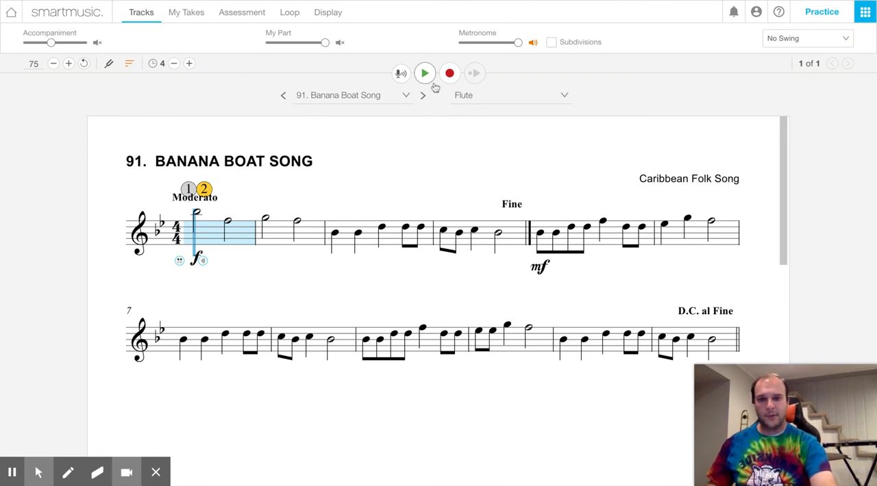
{"action": "left_click", "coordinate": [425, 74]}
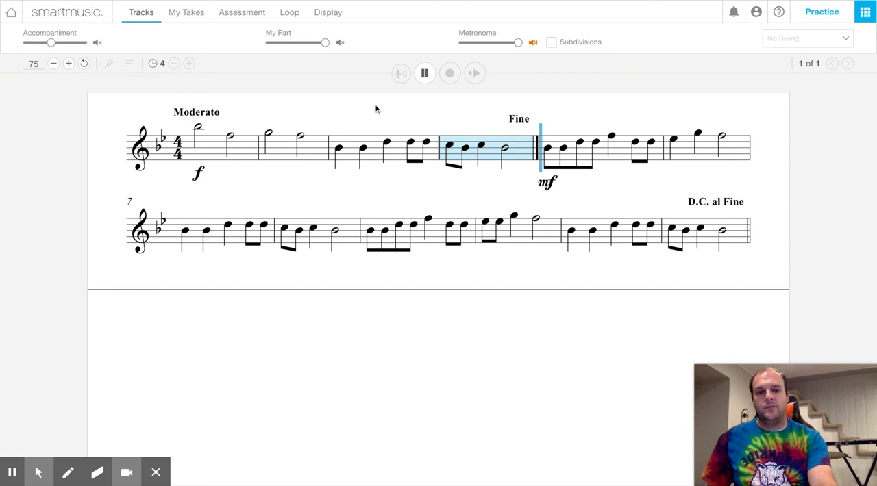
Step: Stop at the Fine, switch accompaniment on, and reset the practice range to measure 1
{"action": "left_click", "coordinate": [425, 74]}
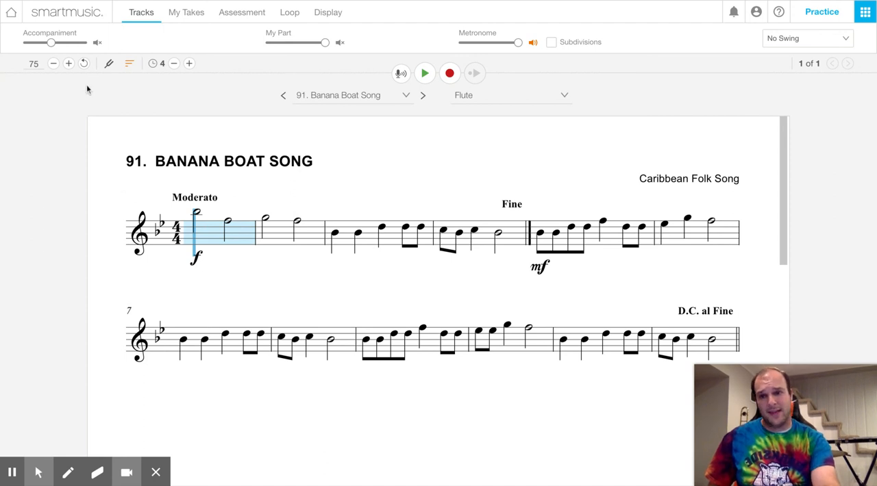
{"action": "left_click", "coordinate": [97, 41]}
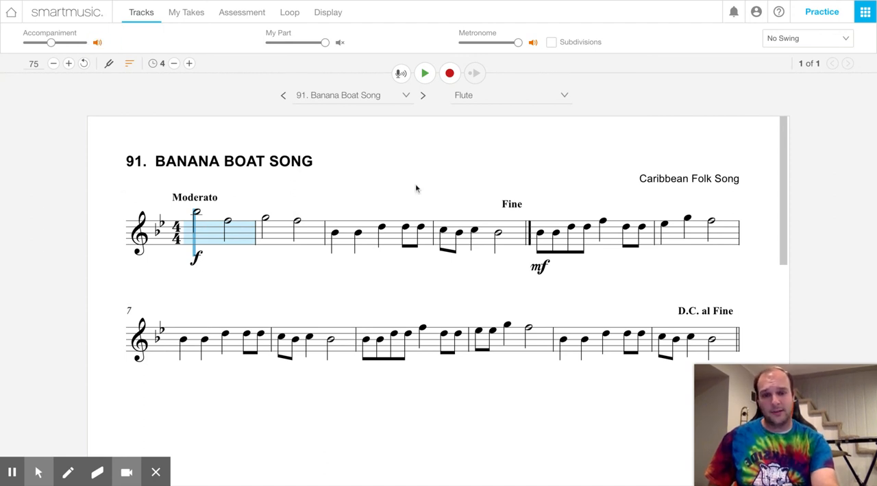
{"action": "mouse_move", "coordinate": [208, 249]}
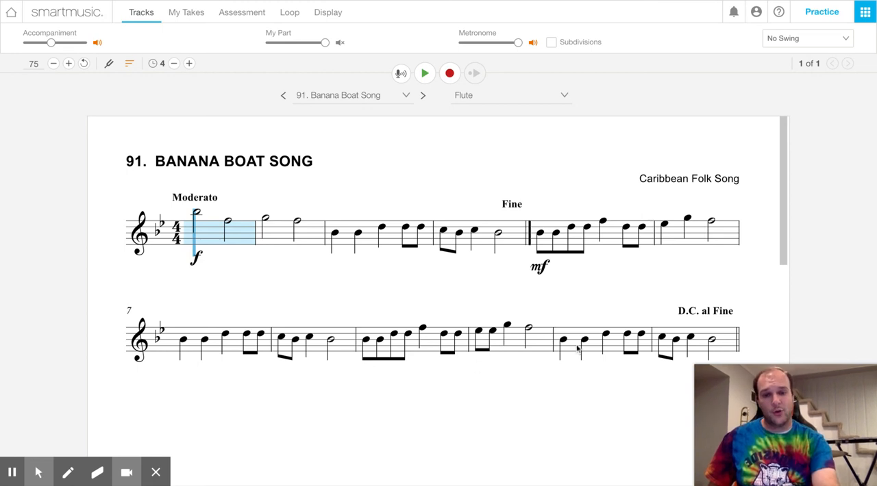
{"action": "left_click", "coordinate": [692, 343]}
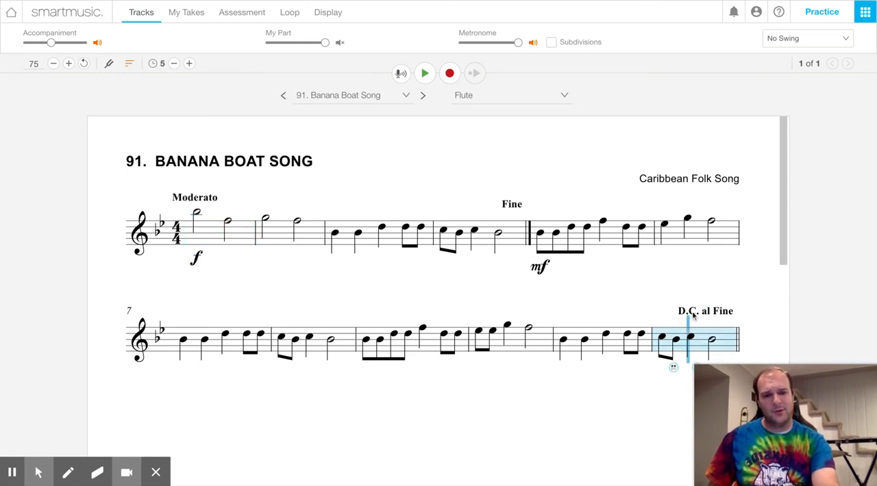
{"action": "left_click", "coordinate": [189, 63]}
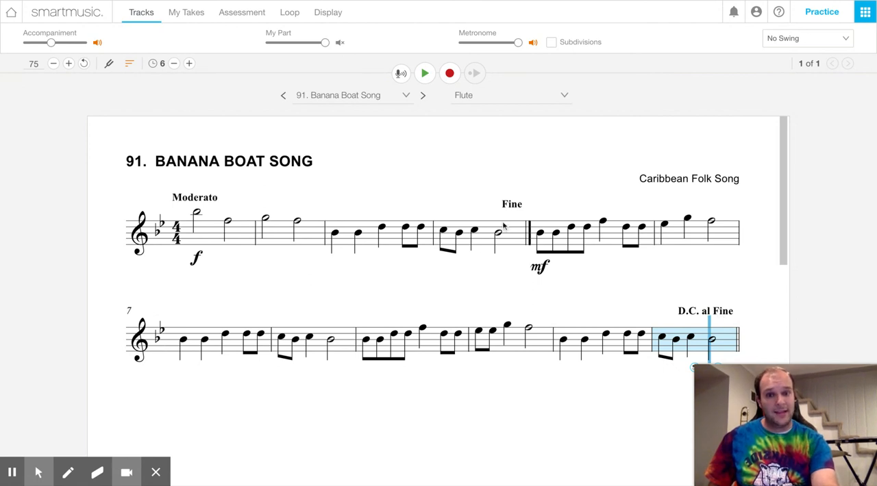
{"action": "left_click", "coordinate": [480, 236]}
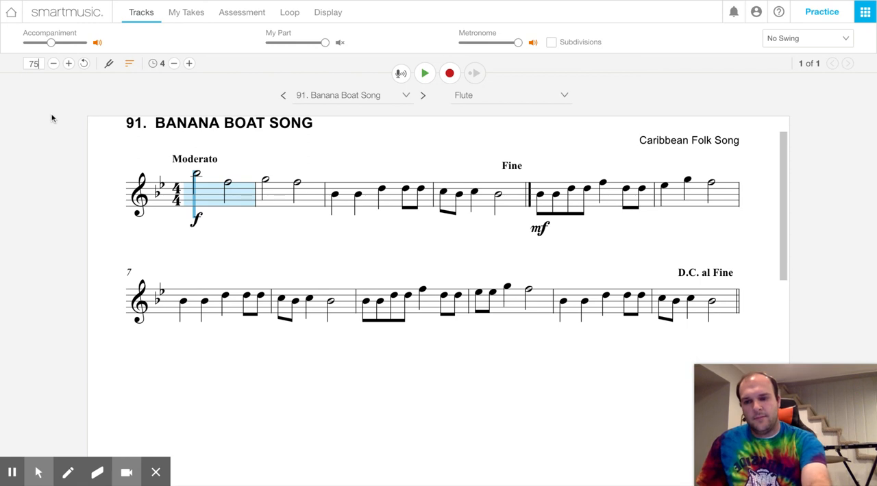
{"action": "mouse_move", "coordinate": [402, 52]}
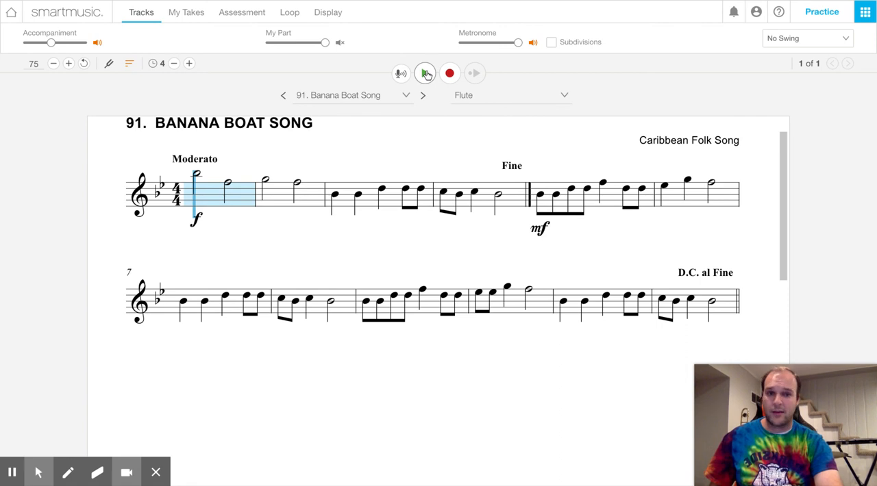
{"action": "left_click", "coordinate": [425, 74]}
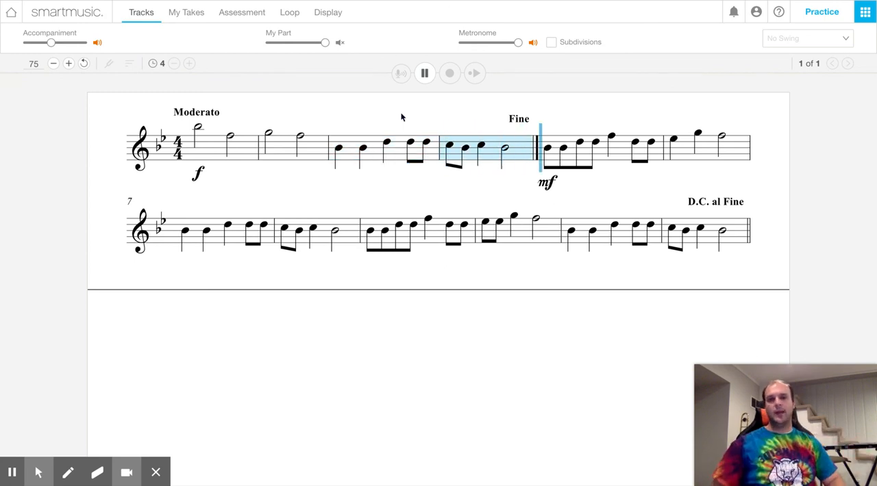
{"action": "left_click", "coordinate": [425, 74]}
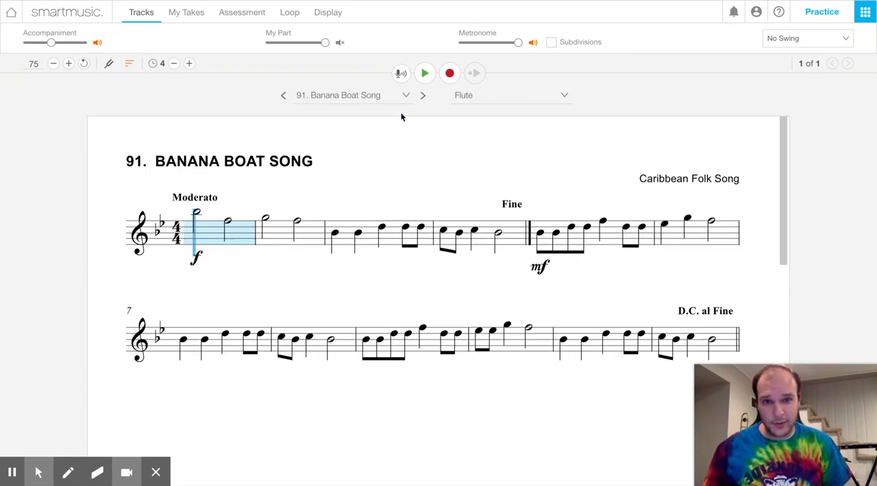